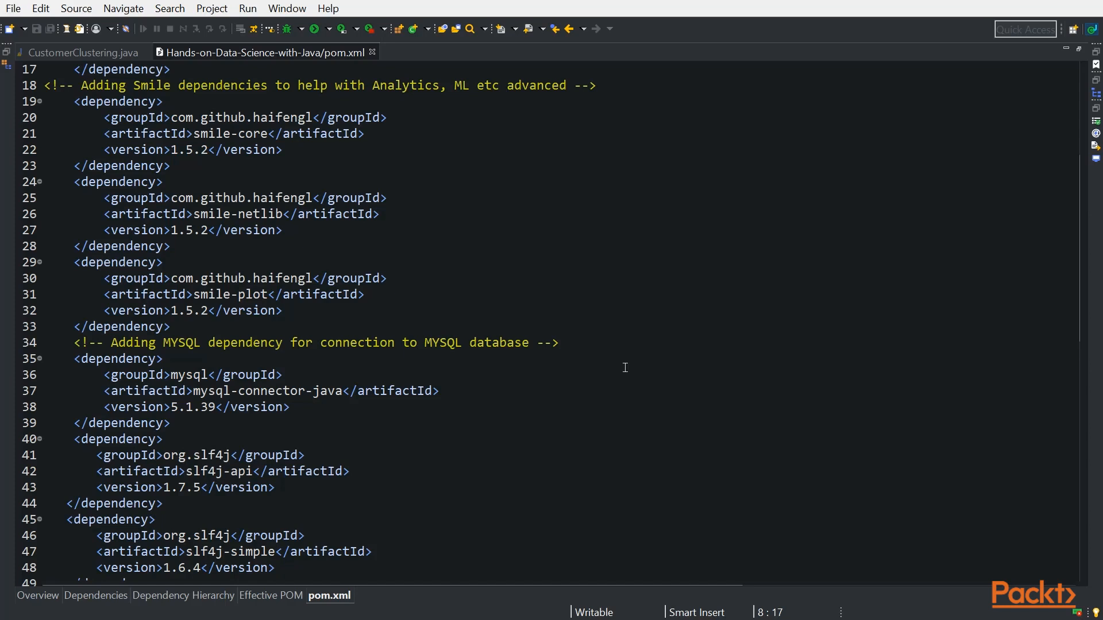
mouse_move(424, 242)
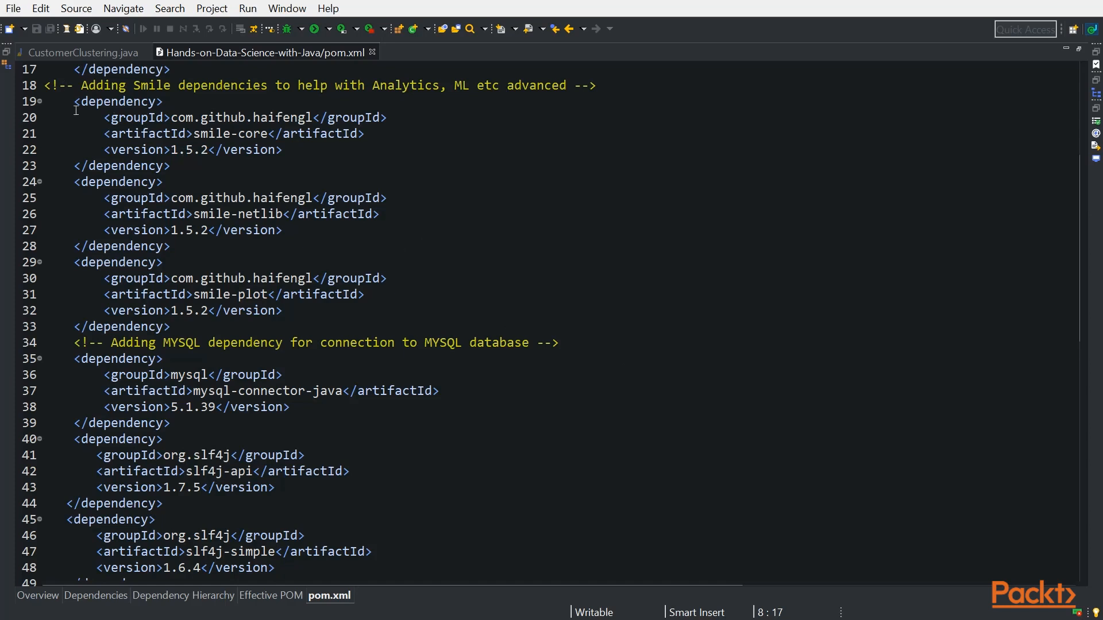
mouse_move(195, 162)
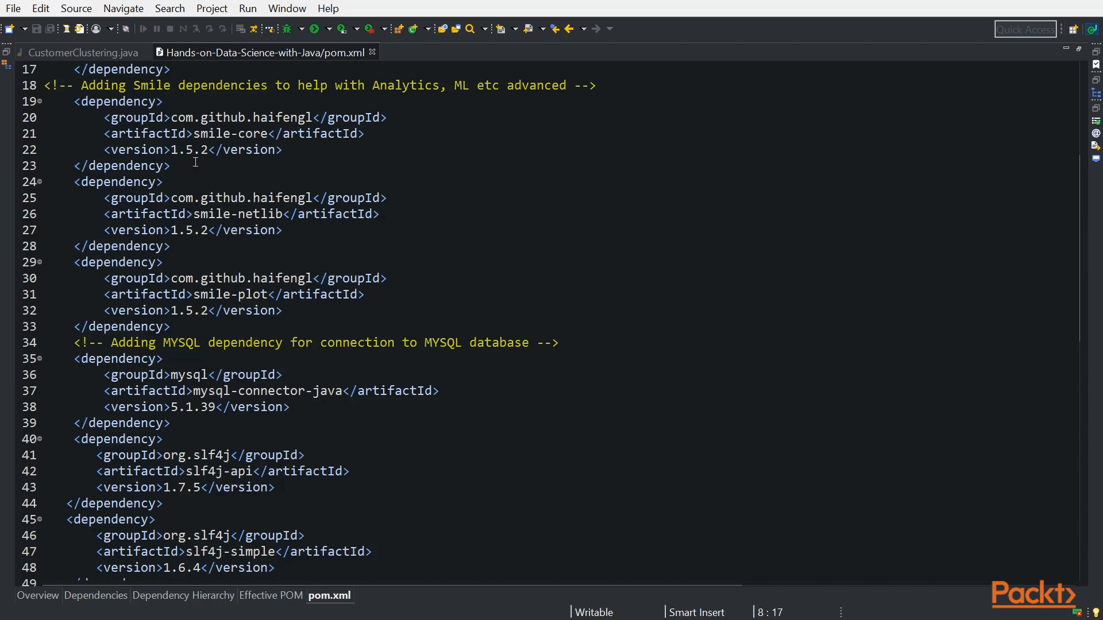
mouse_move(389, 280)
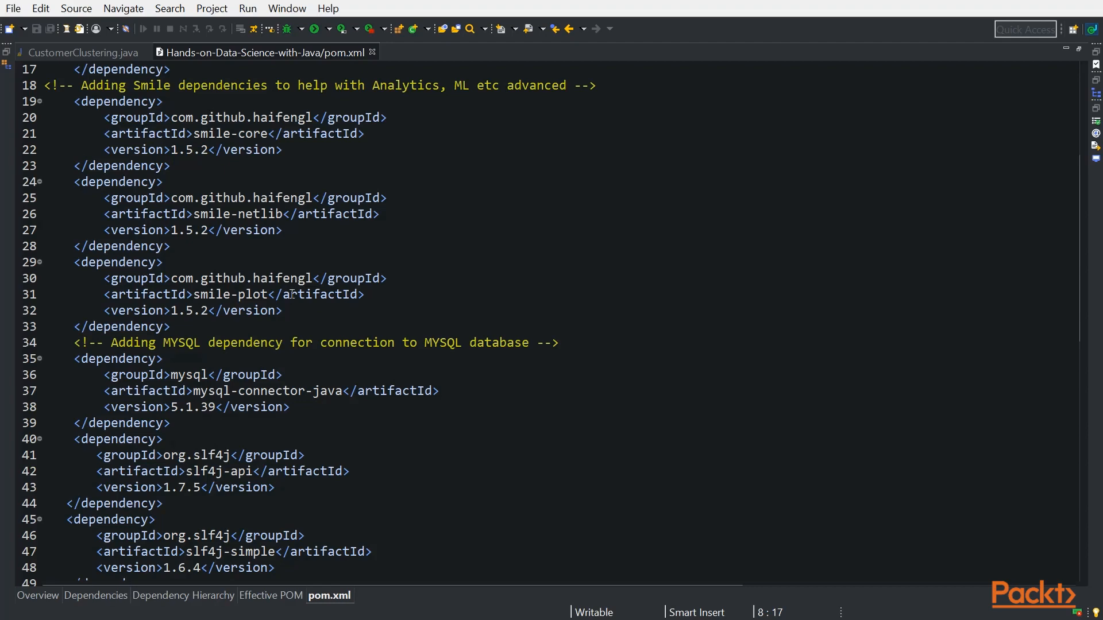
Return to CustomerClustering.java, review main(), and launch the program
click(82, 52)
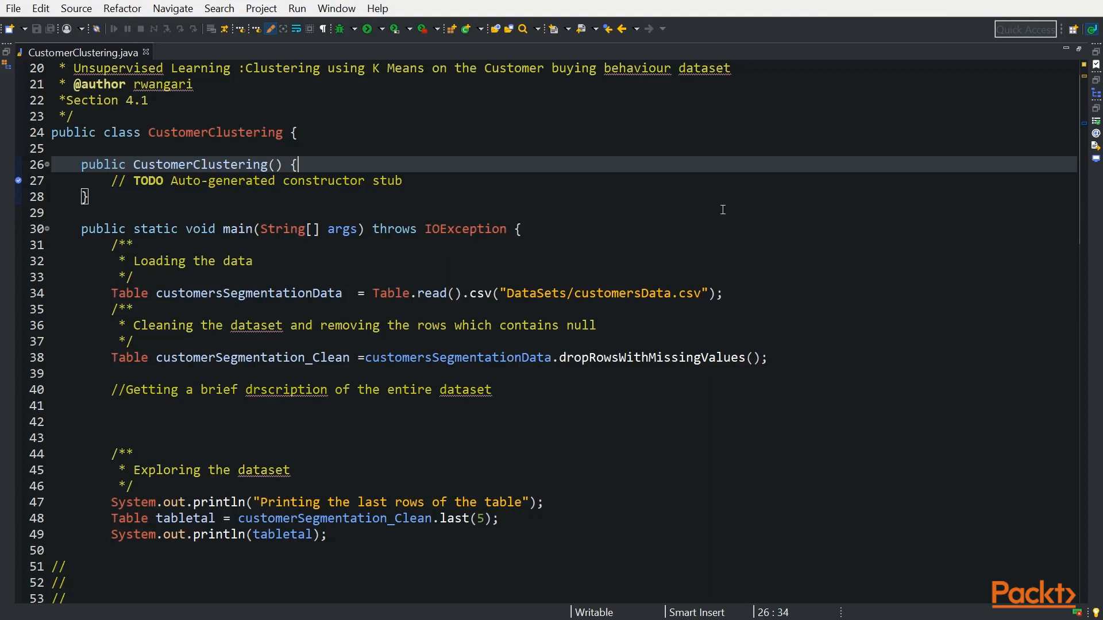
mouse_move(262, 268)
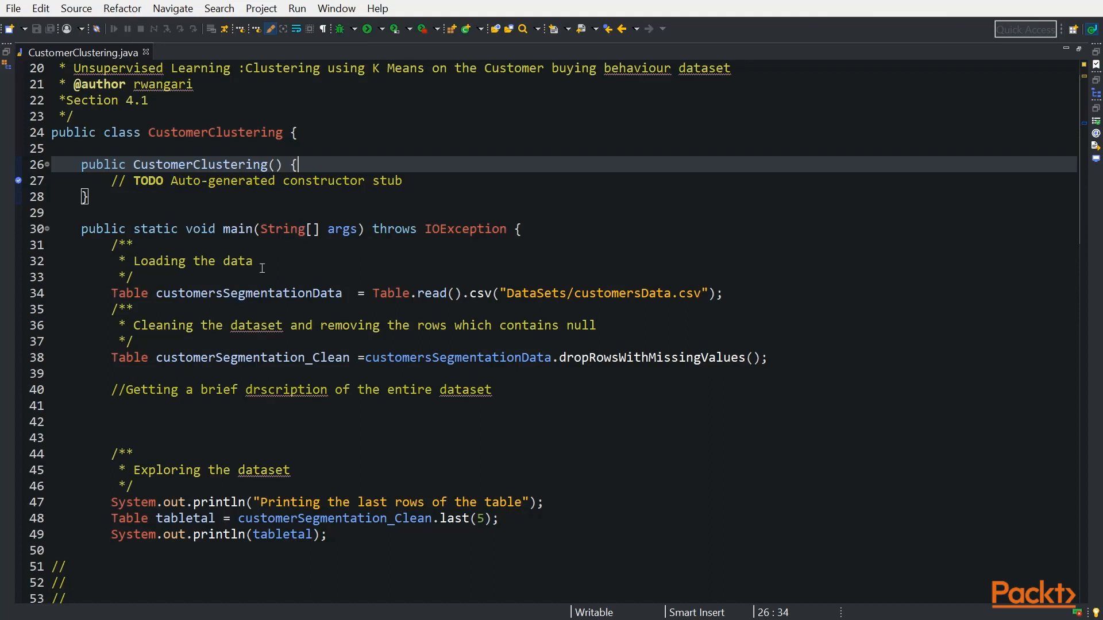
mouse_move(265, 299)
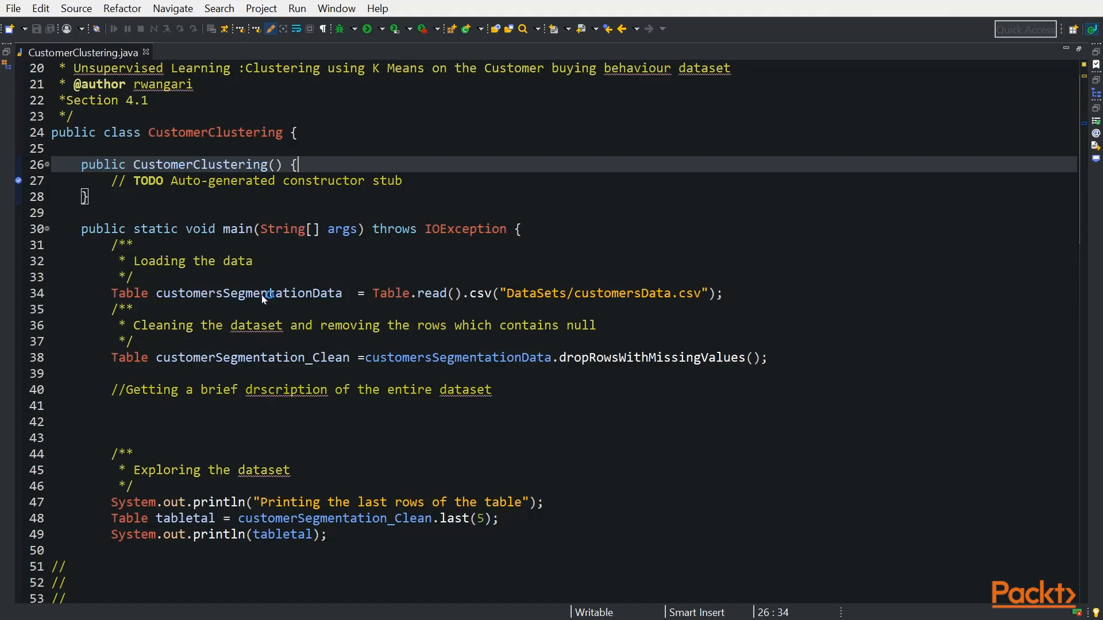
mouse_move(633, 303)
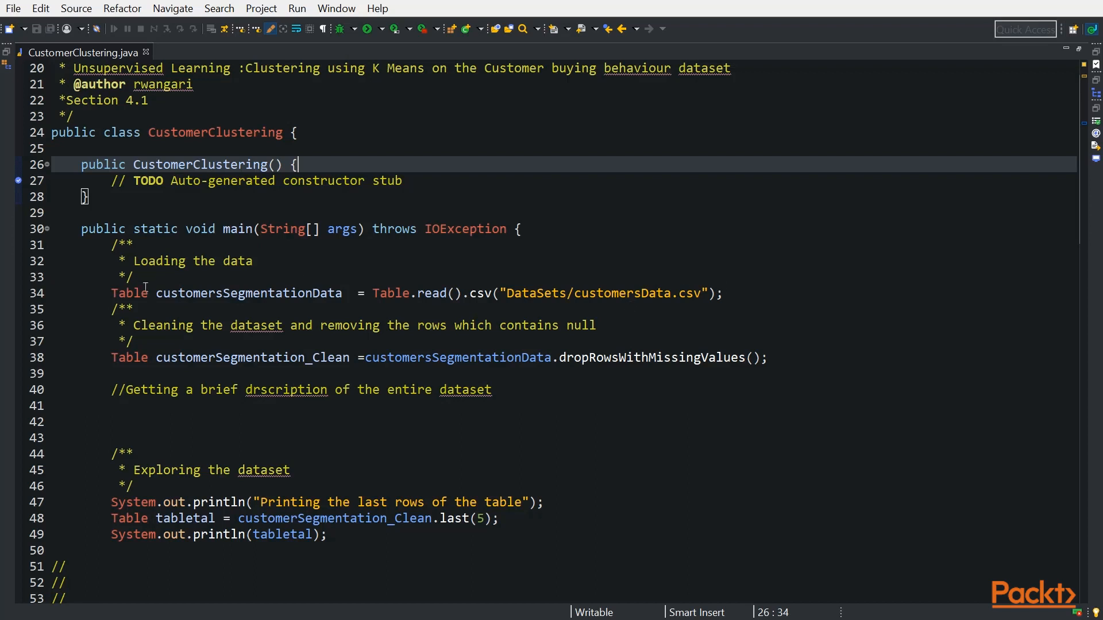
mouse_move(298, 362)
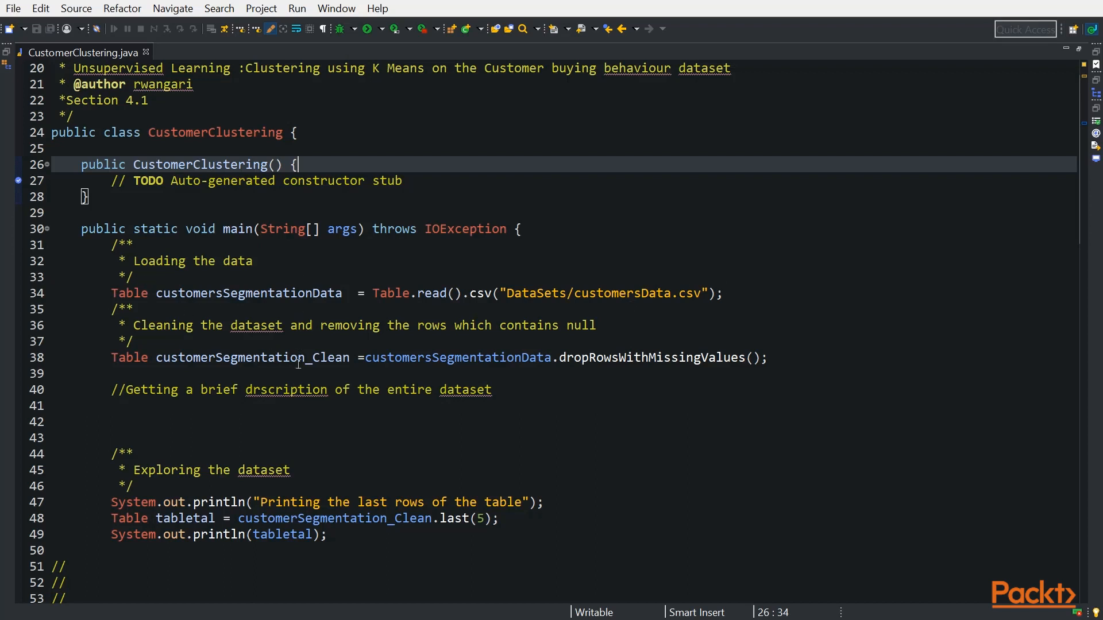
mouse_move(545, 352)
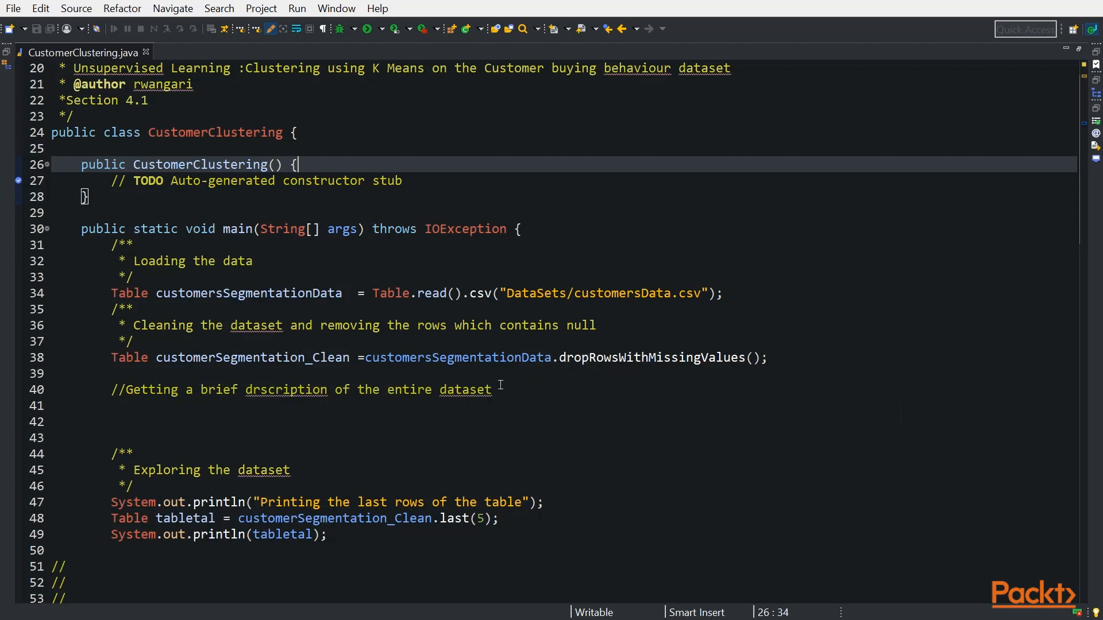
mouse_move(428, 369)
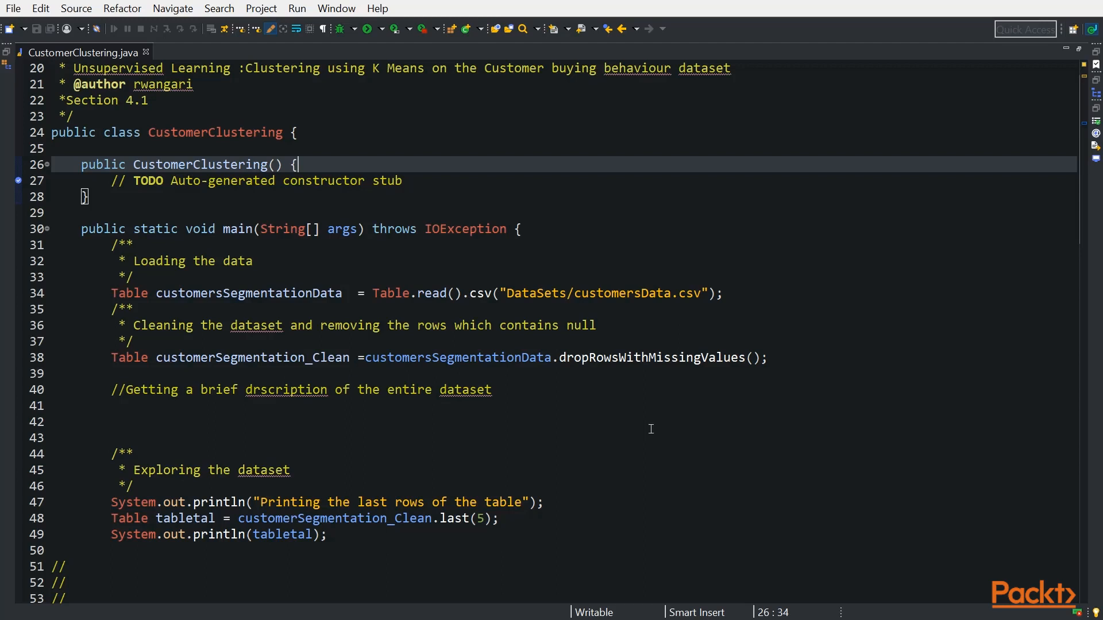
click(364, 29)
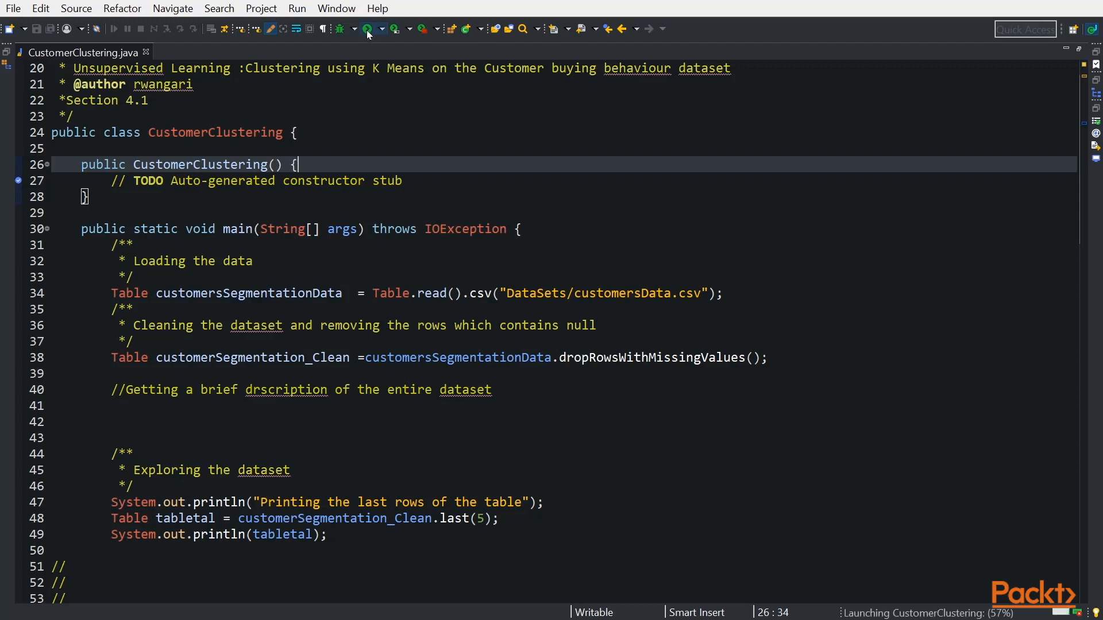
Show the console listing the last five rows of customersData.csv
click(367, 28)
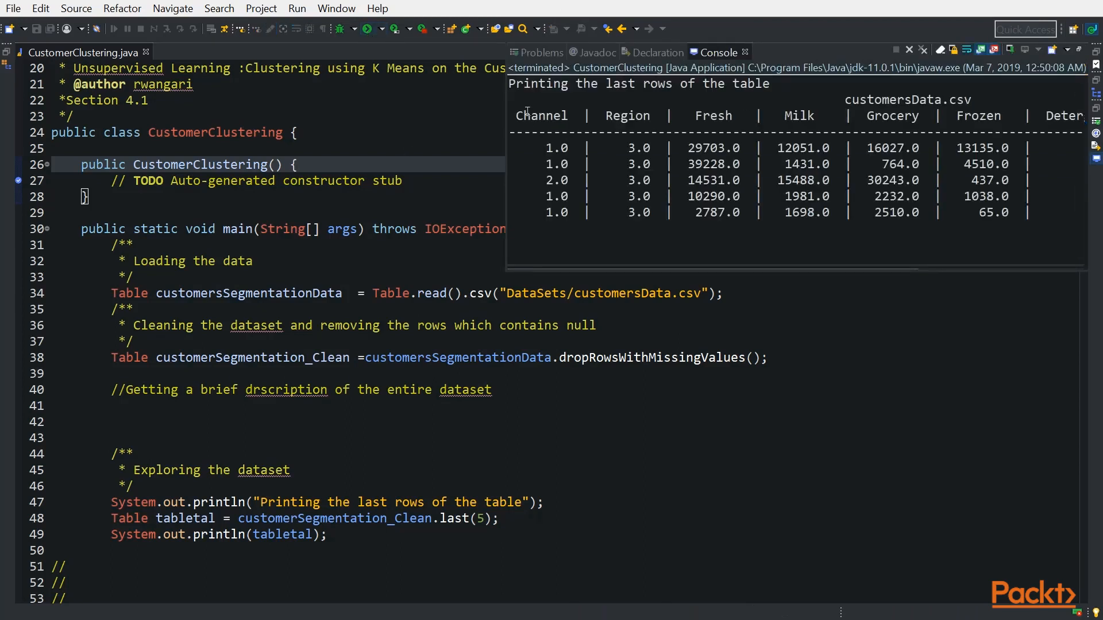
mouse_move(1029, 217)
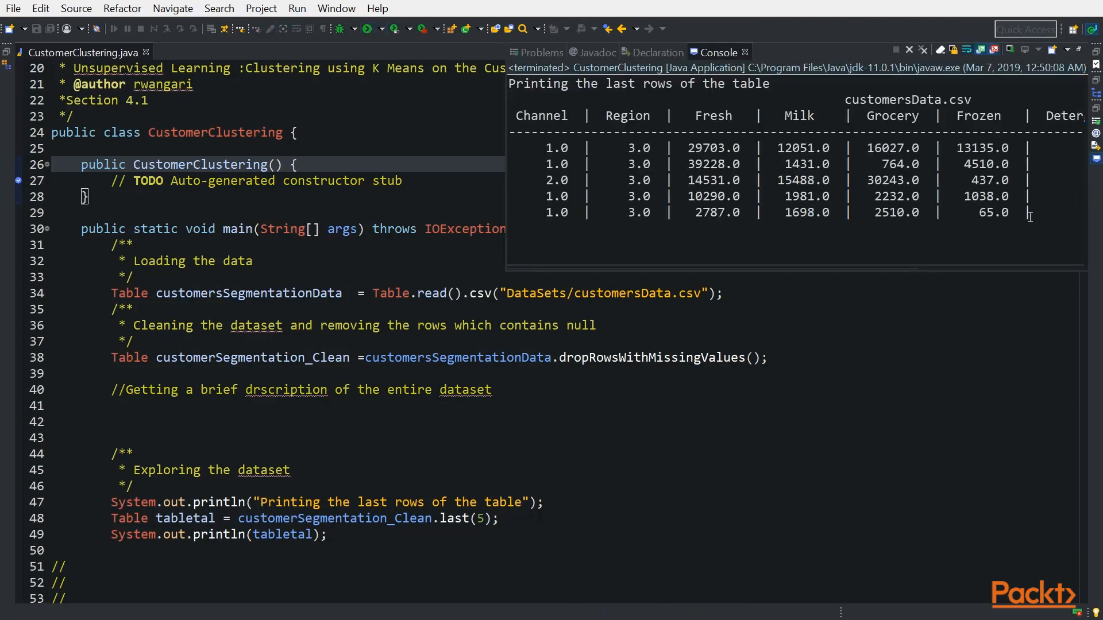
mouse_move(678, 302)
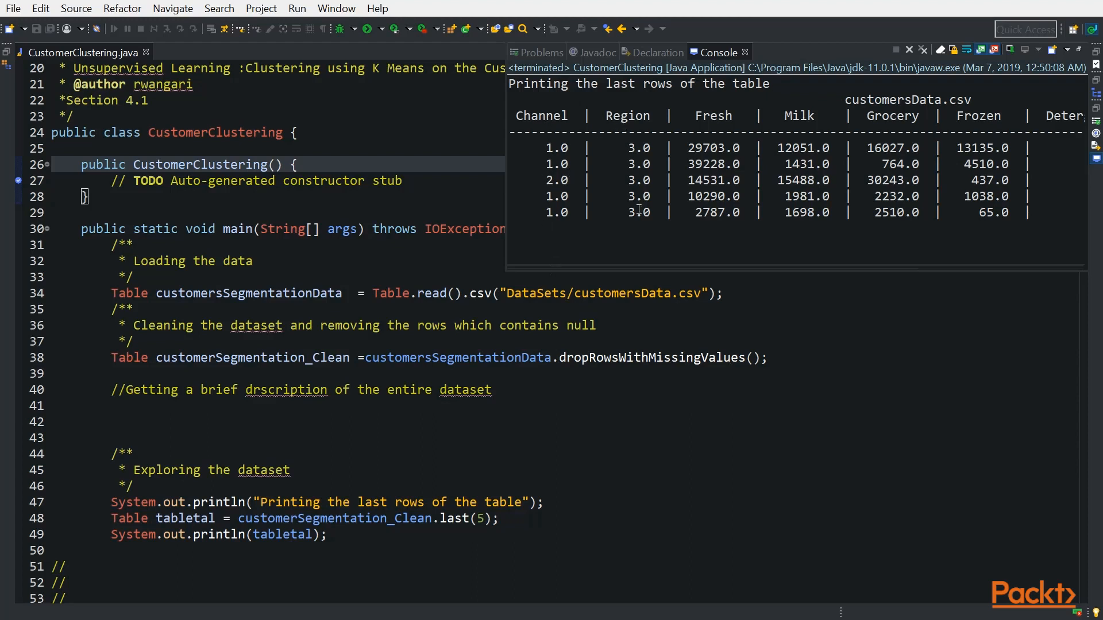
mouse_move(706, 114)
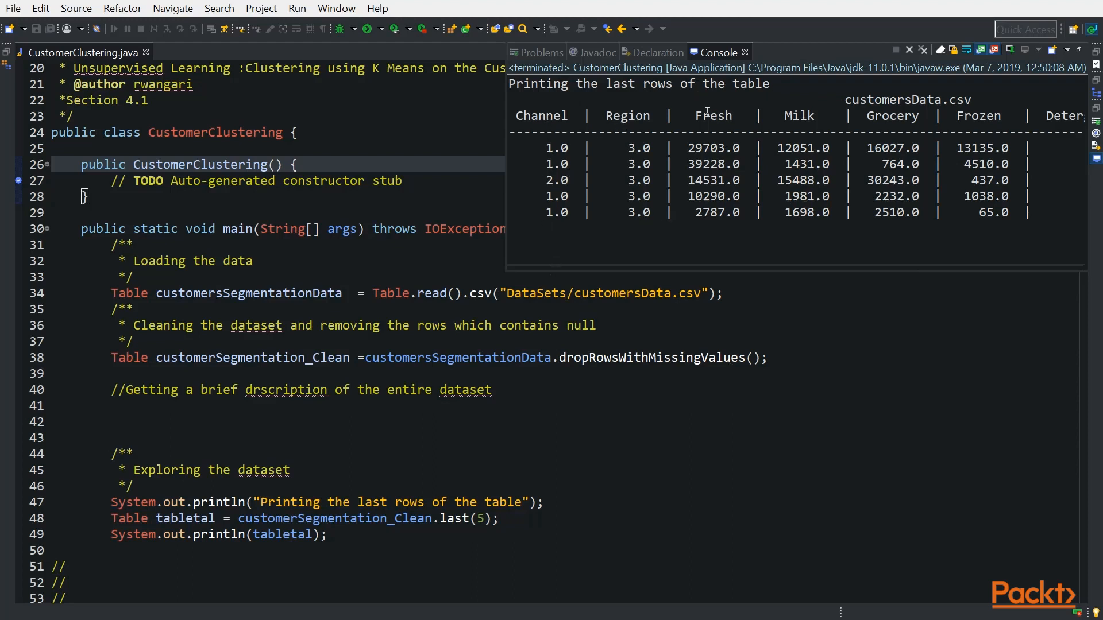
mouse_move(1059, 206)
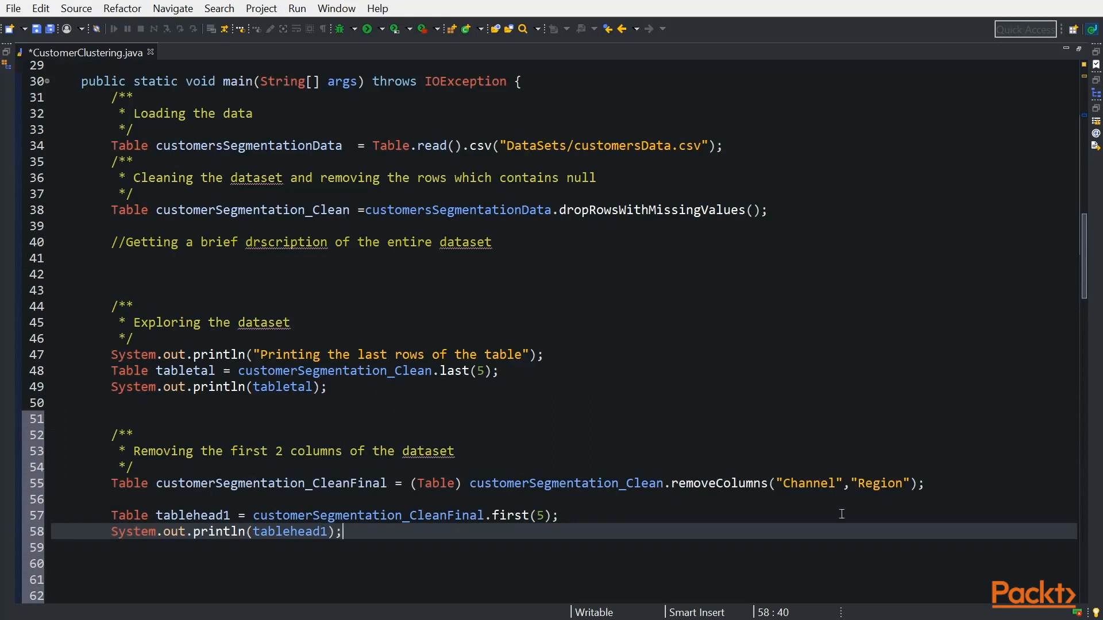
mouse_move(302, 484)
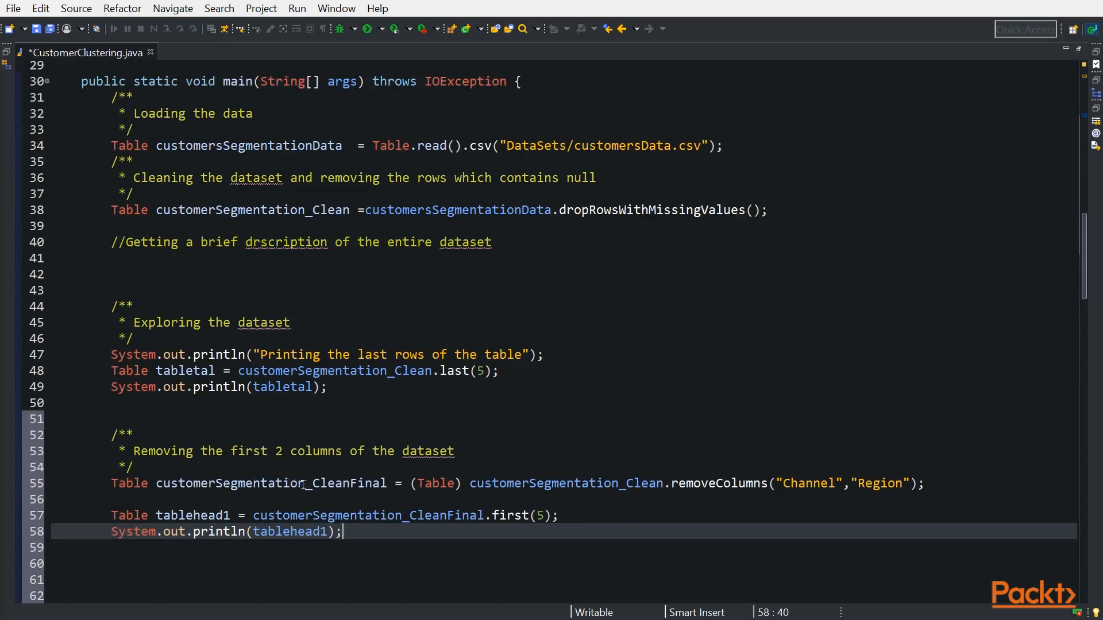
mouse_move(770, 483)
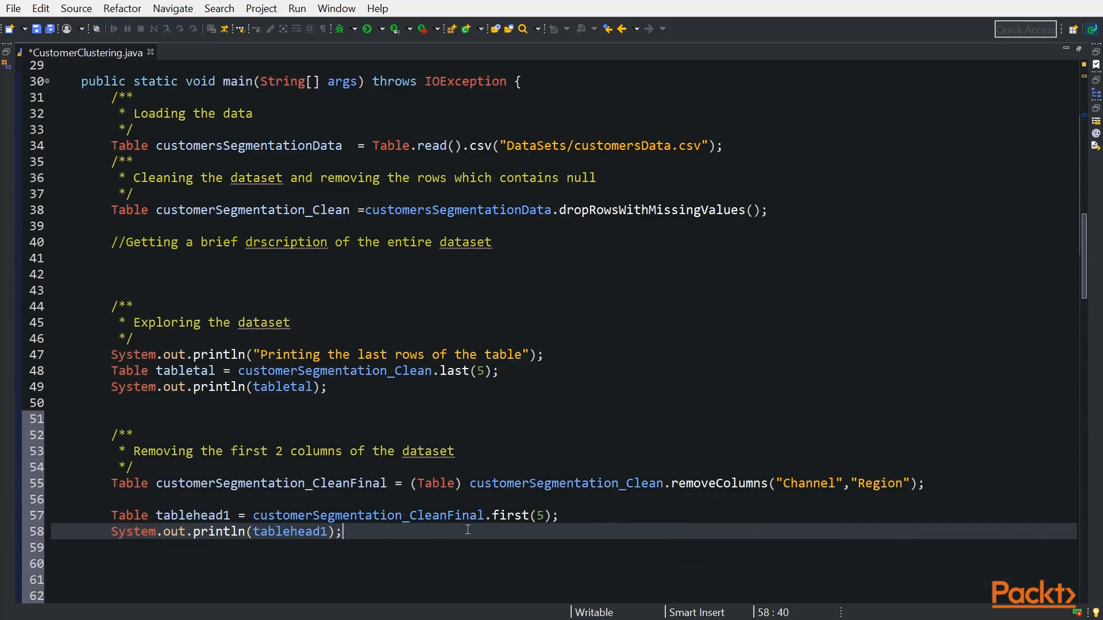
mouse_move(606, 514)
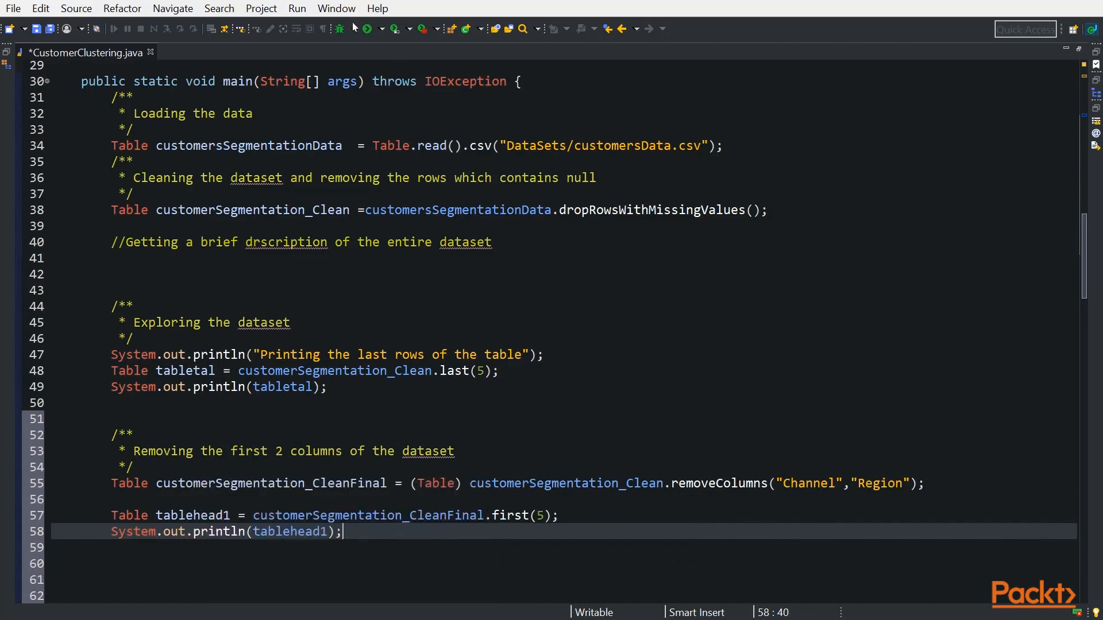
Rerun the program and view the five rows of the table without Channel and Region
click(366, 29)
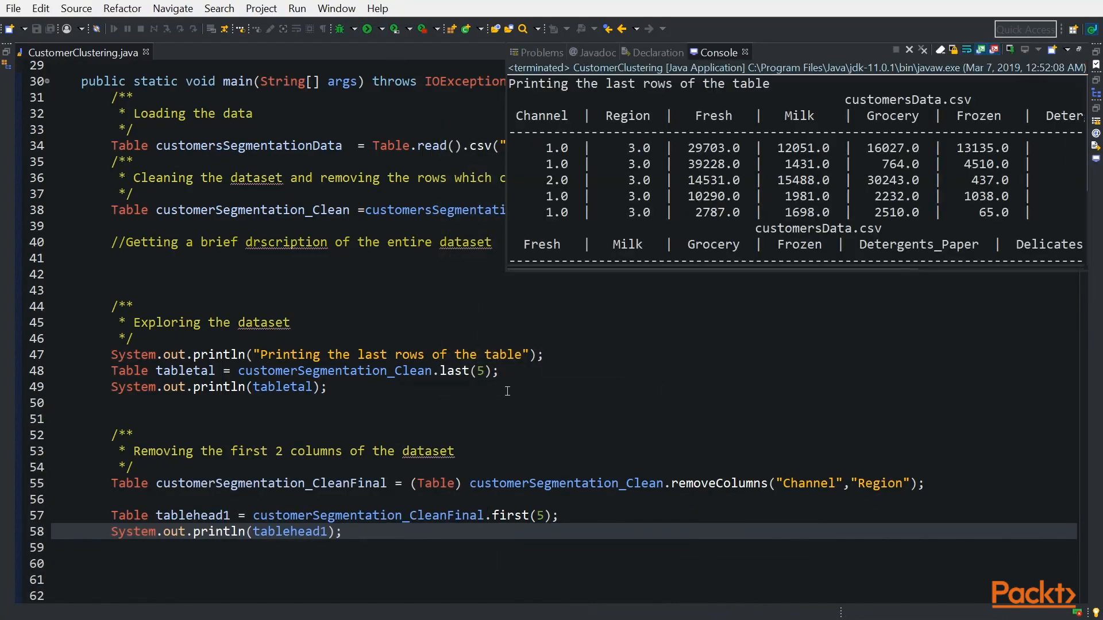
scroll(down, 3)
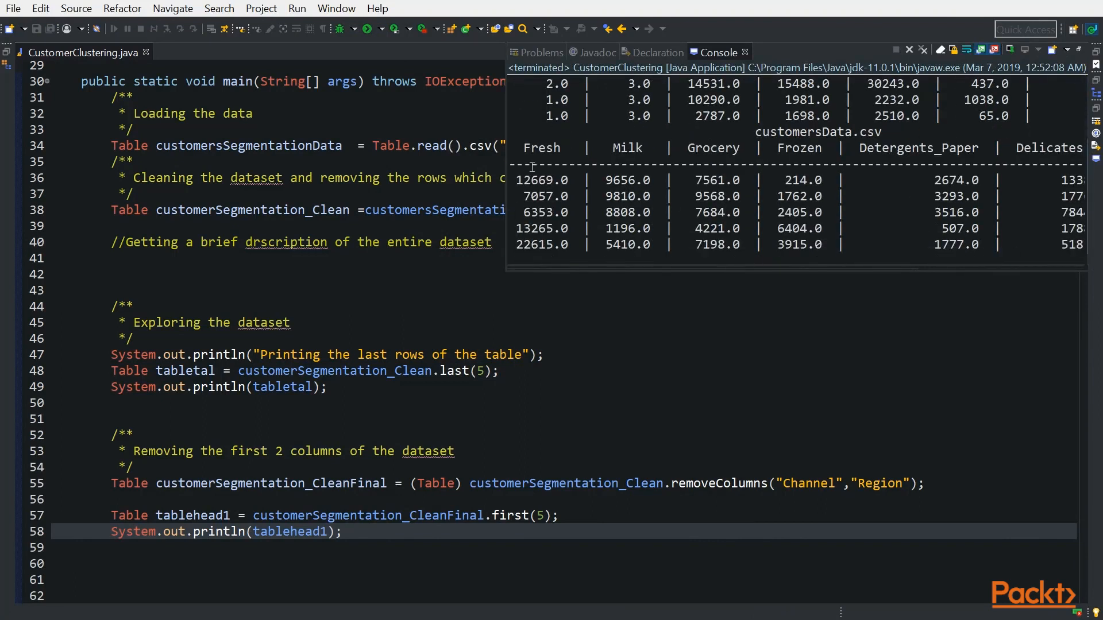
mouse_move(589, 435)
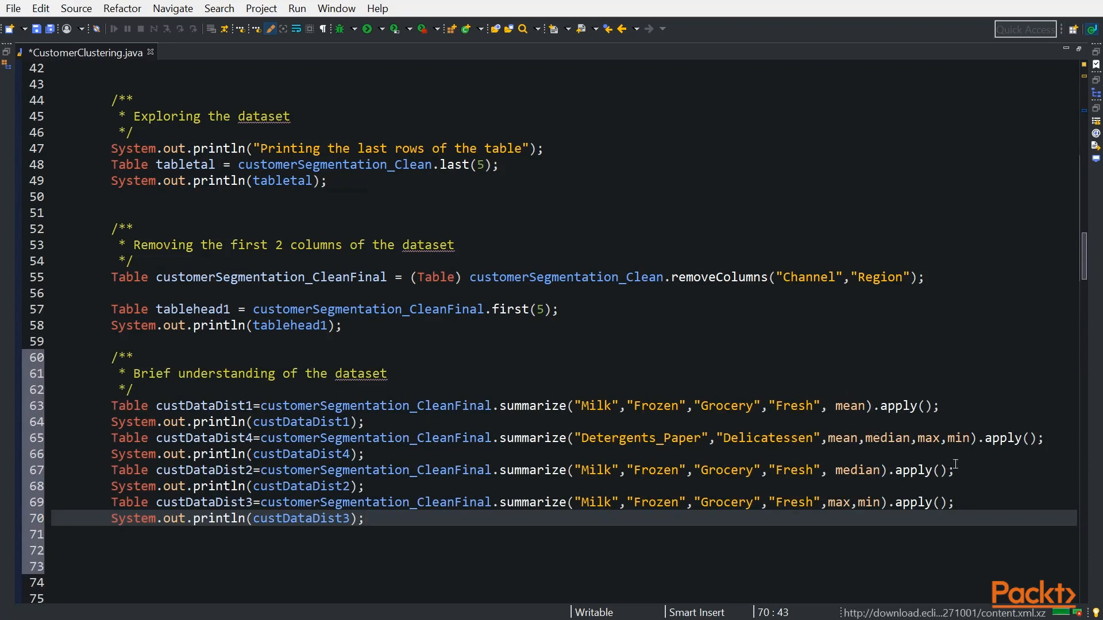
mouse_move(1075, 274)
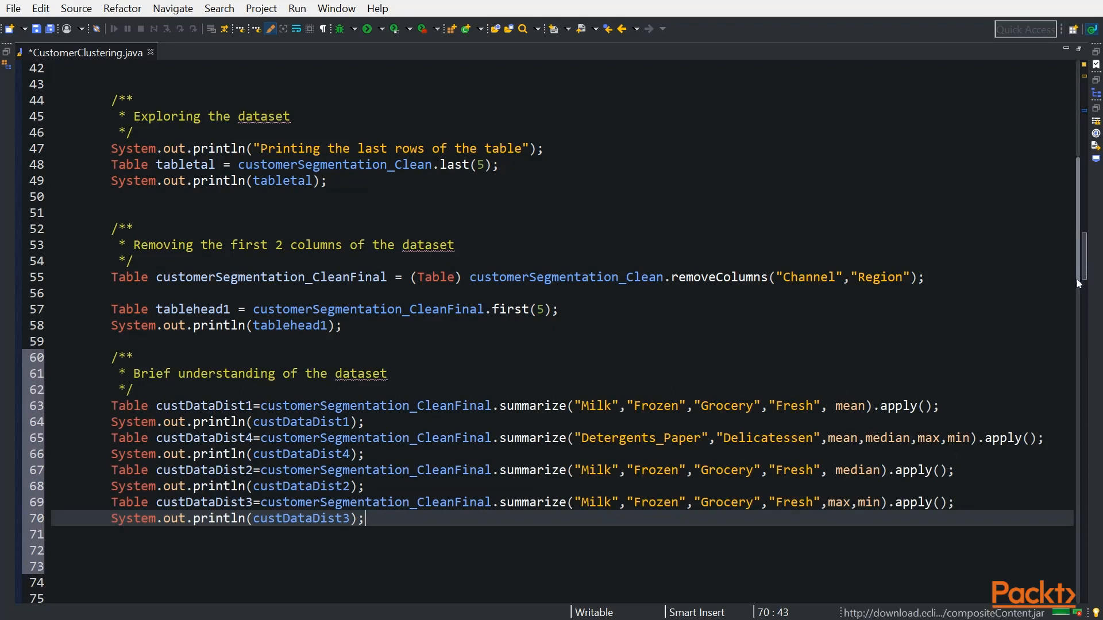
Save and run the program to print mean, median, max and min column summaries
scroll(down, 3)
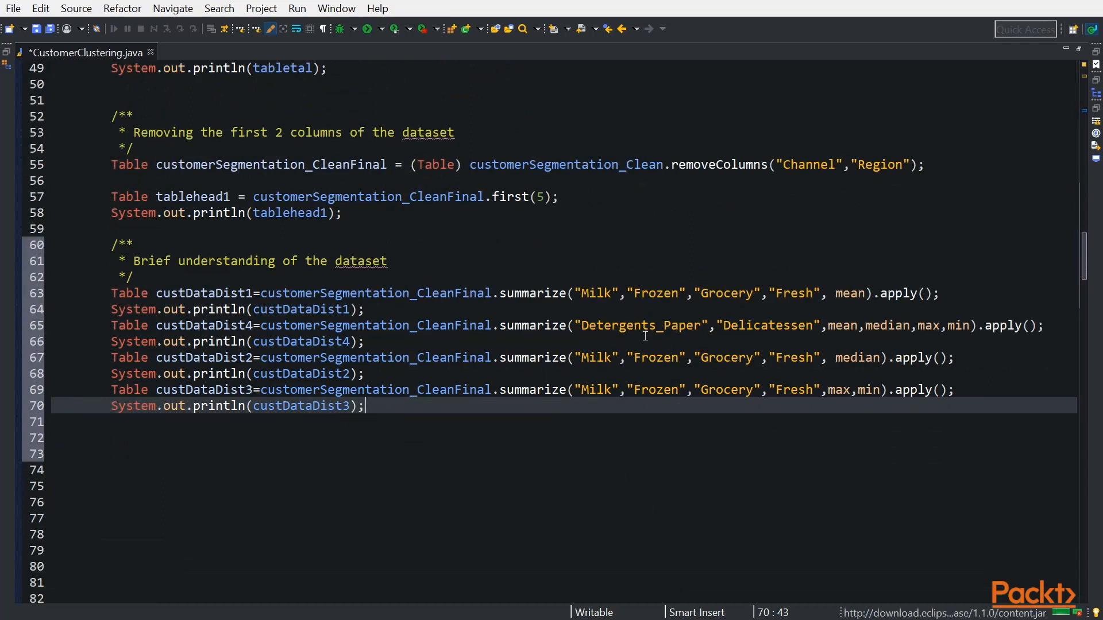
mouse_move(828, 299)
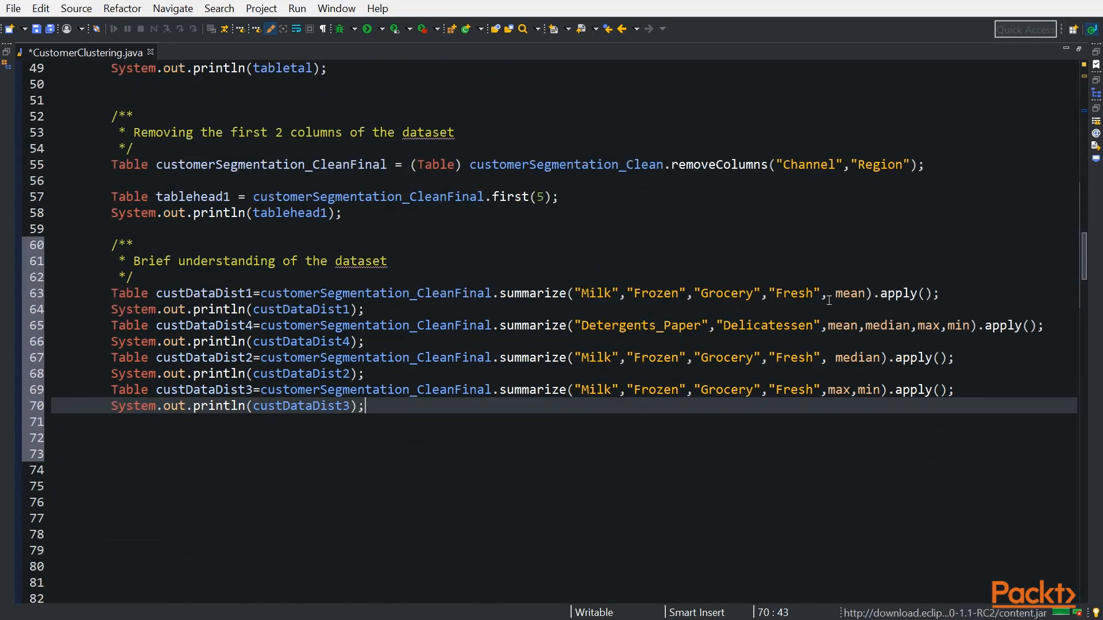
mouse_move(842, 293)
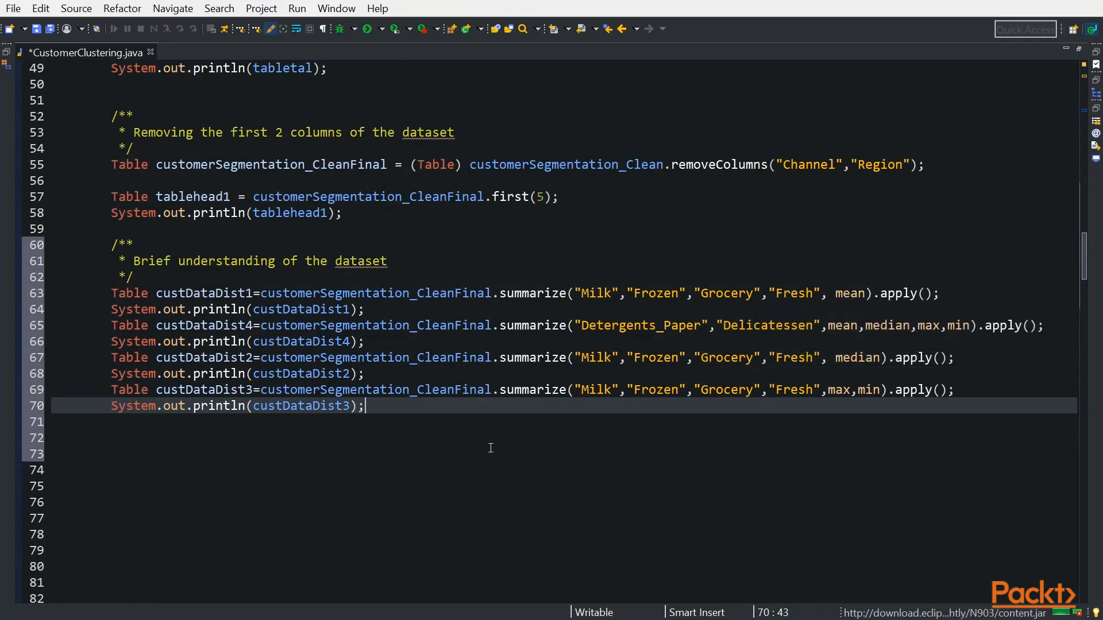
mouse_move(418, 102)
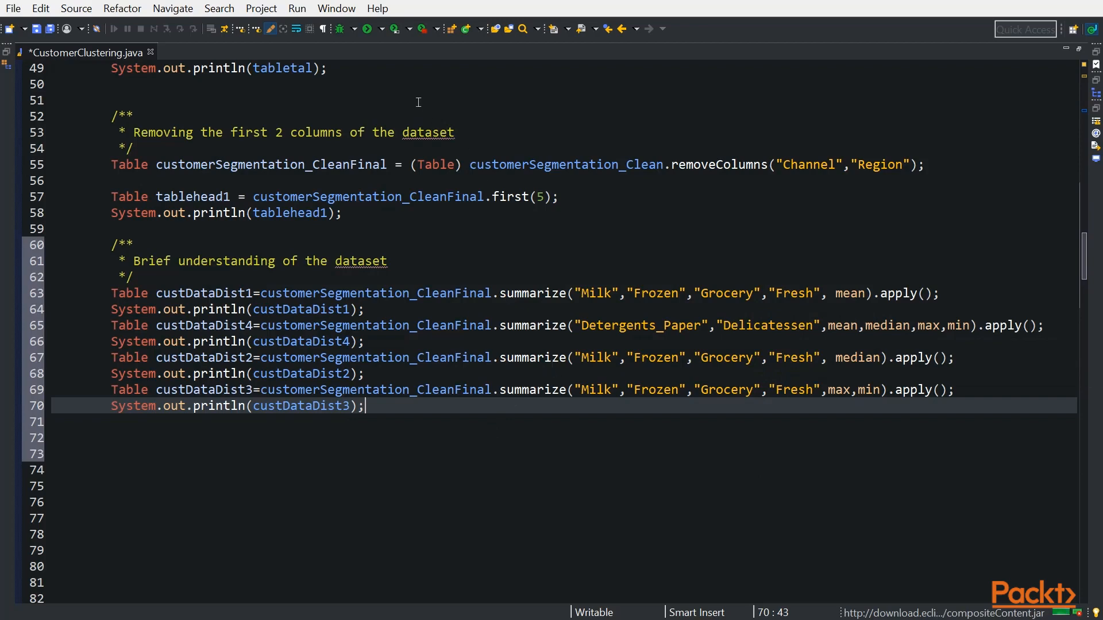
key(ctrl+s)
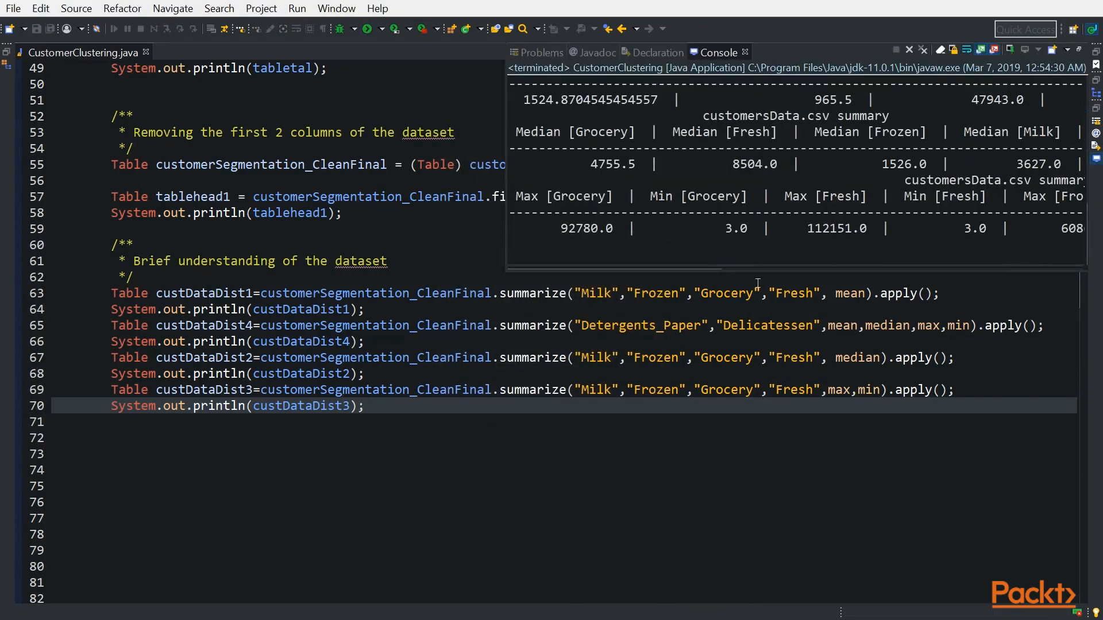
scroll(up, 3)
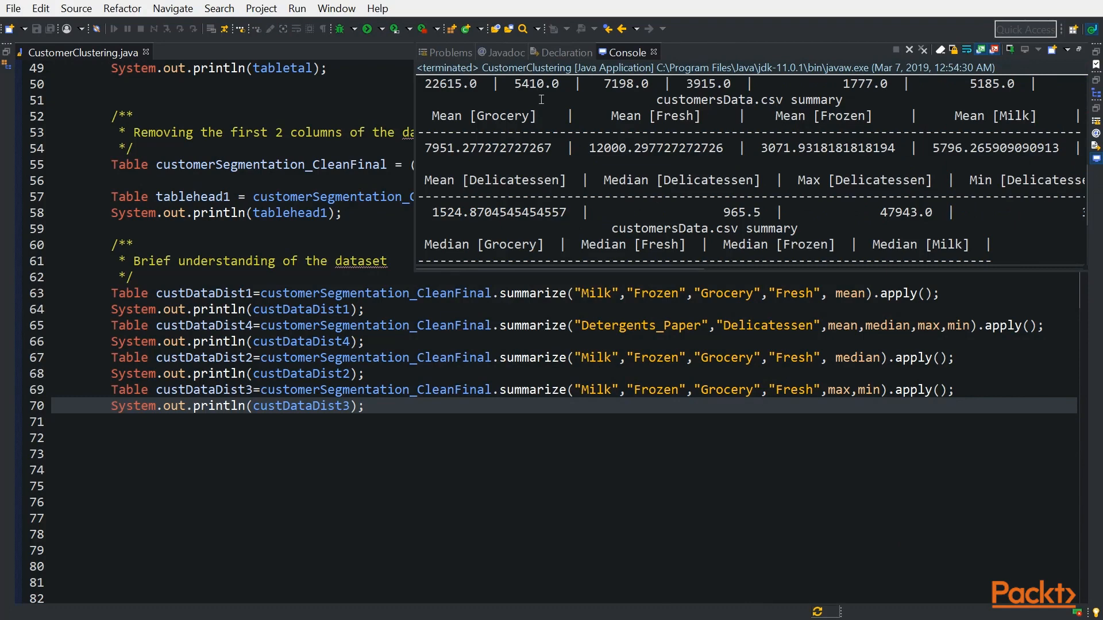
mouse_move(662, 172)
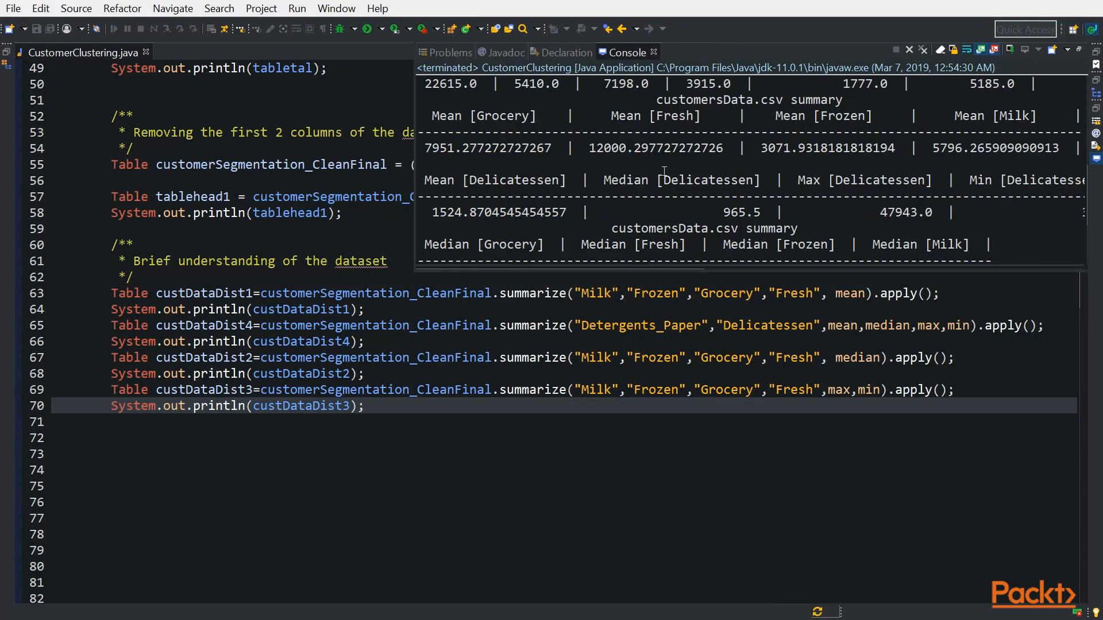
mouse_move(616, 154)
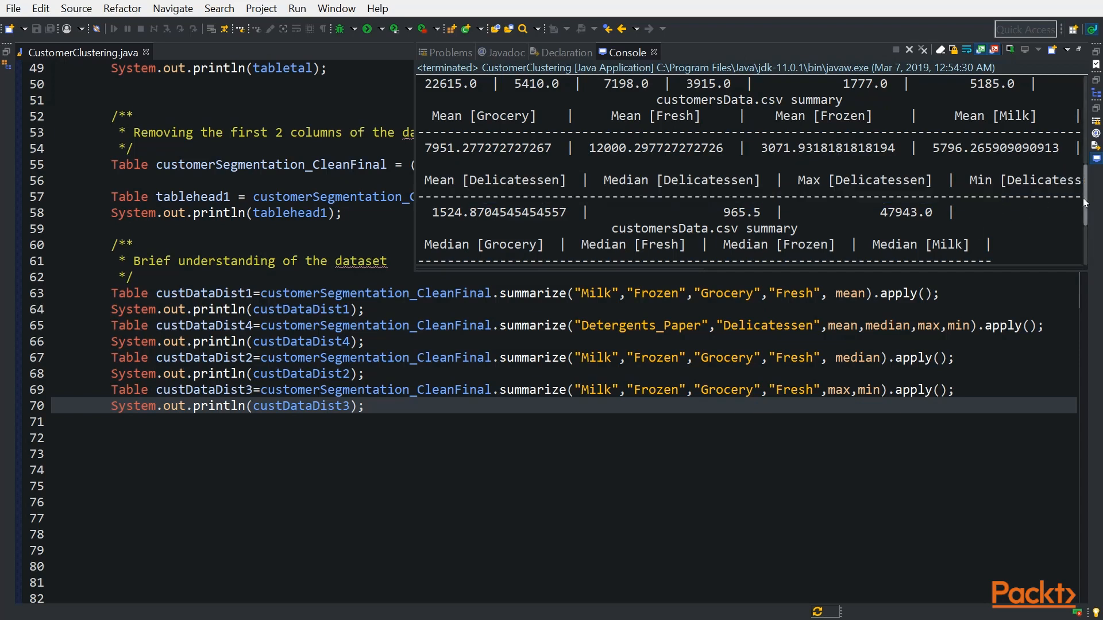
scroll(down, 3)
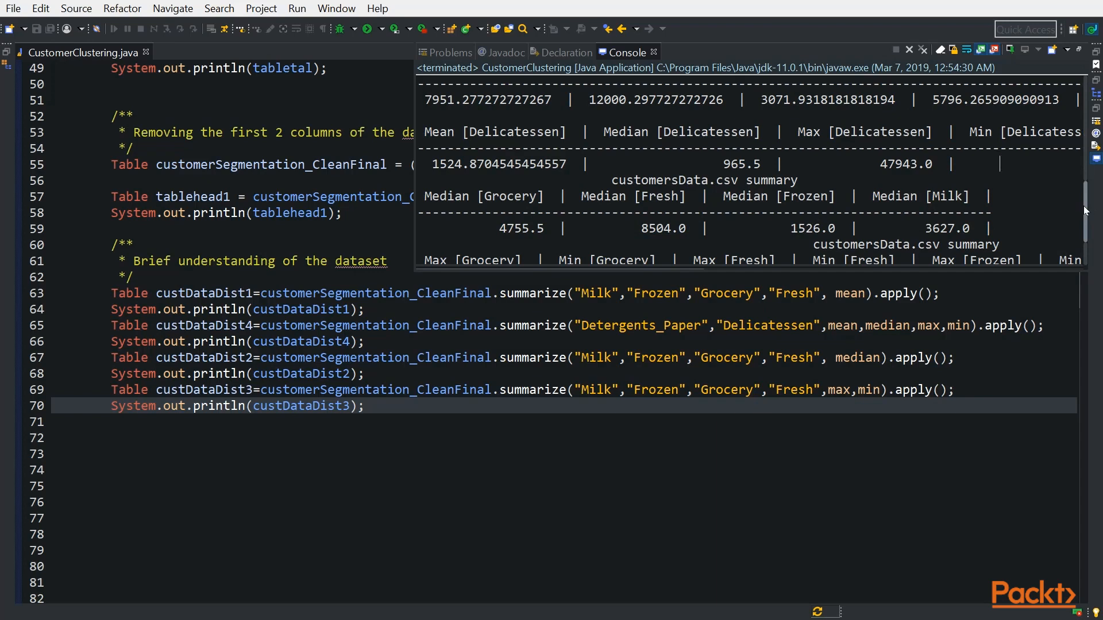
scroll(down, 3)
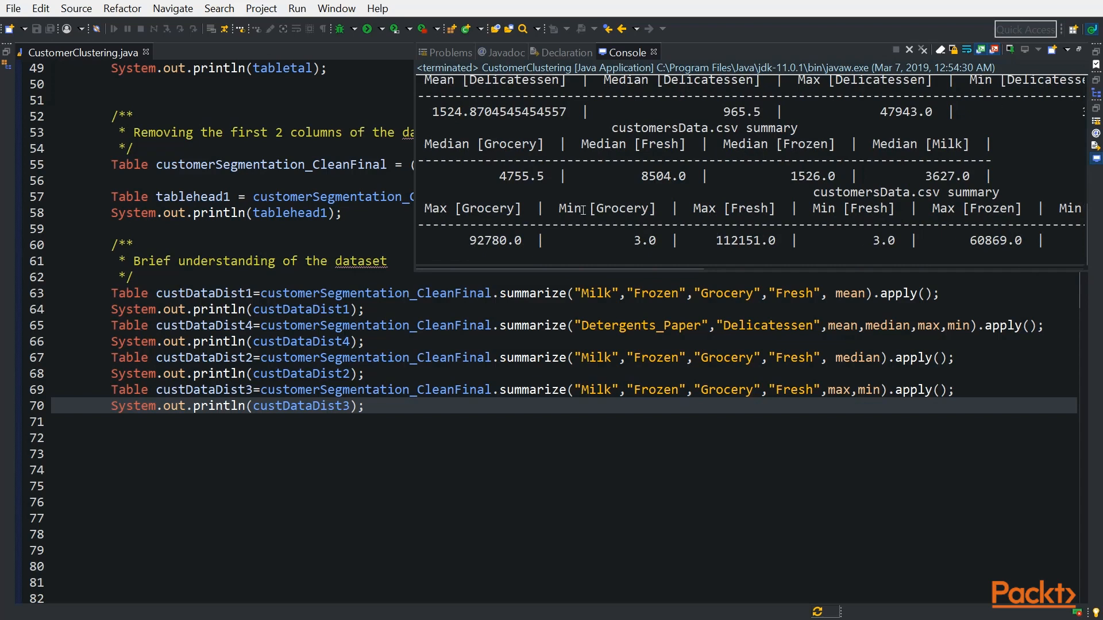
mouse_move(627, 237)
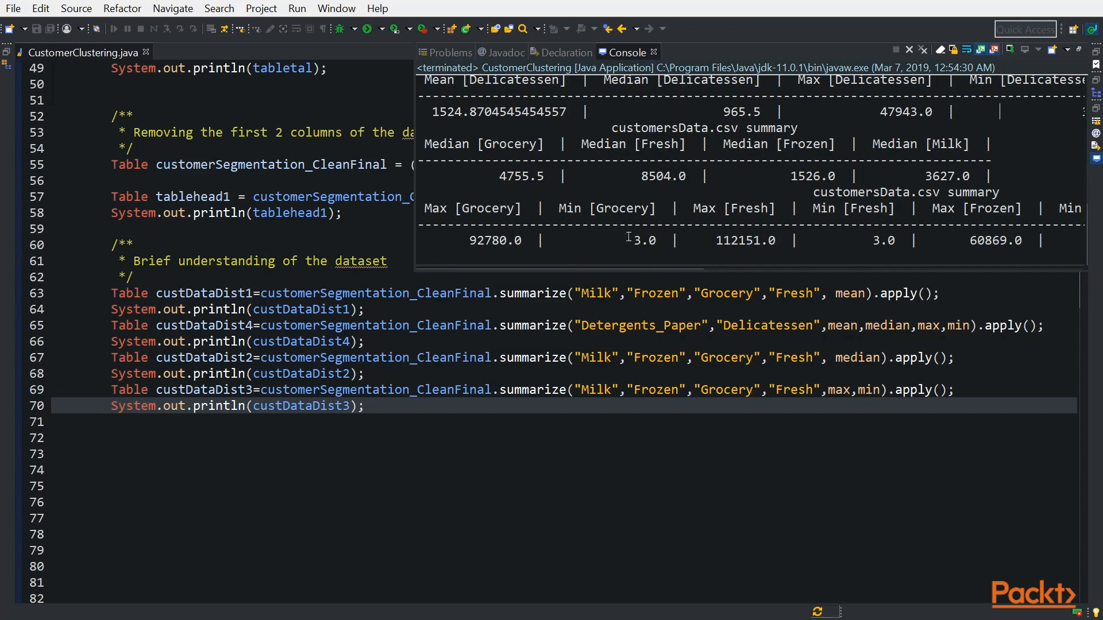
mouse_move(862, 250)
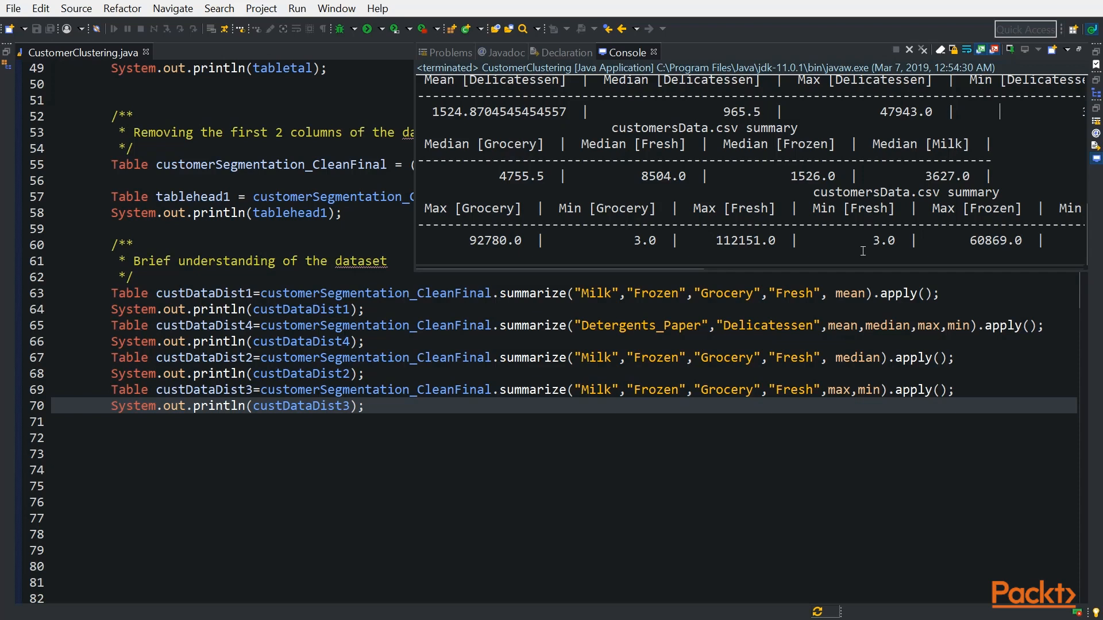
mouse_move(423, 415)
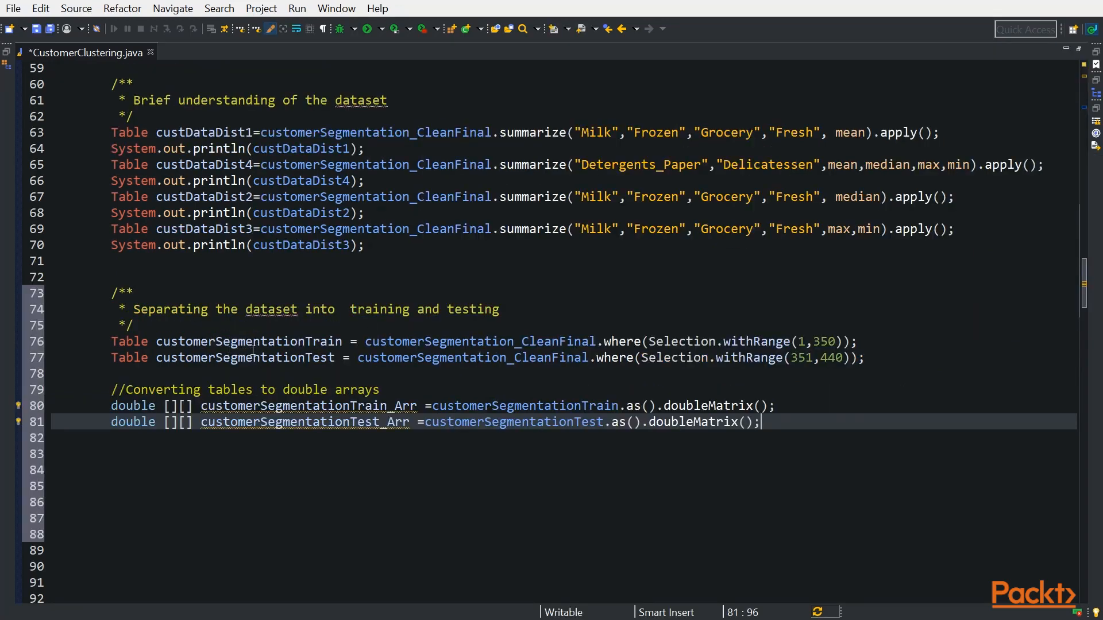
mouse_move(418, 357)
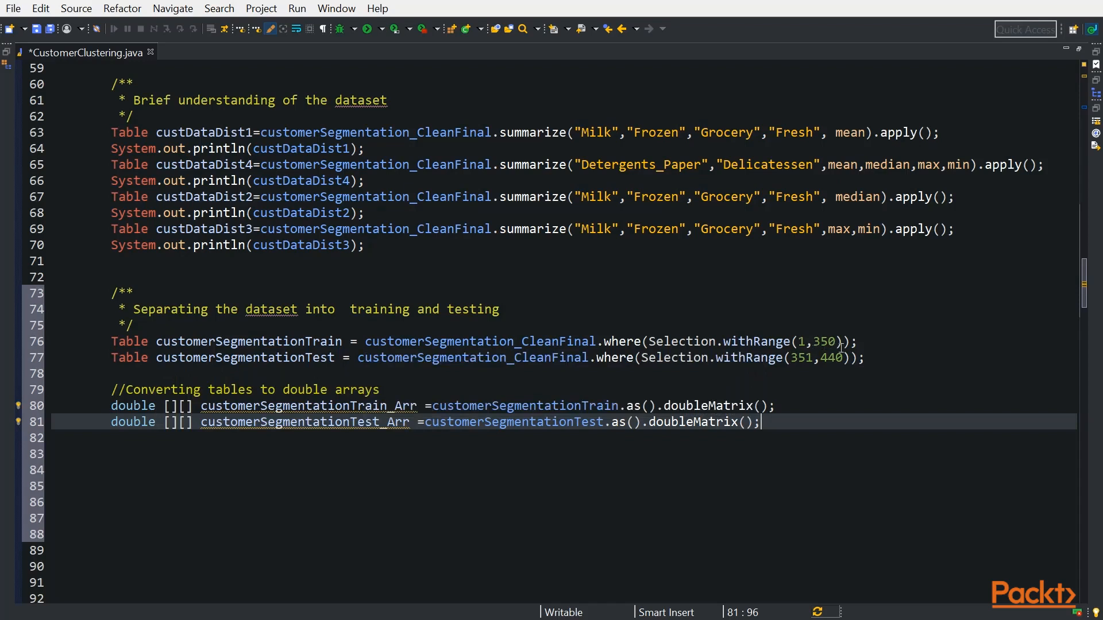
mouse_move(816, 367)
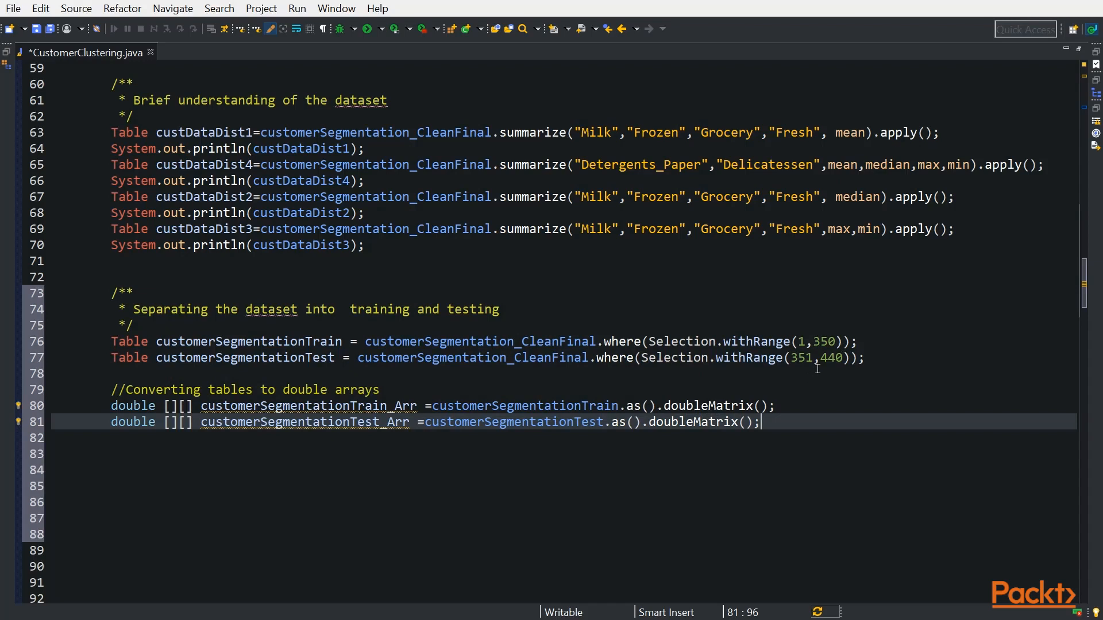
mouse_move(855, 367)
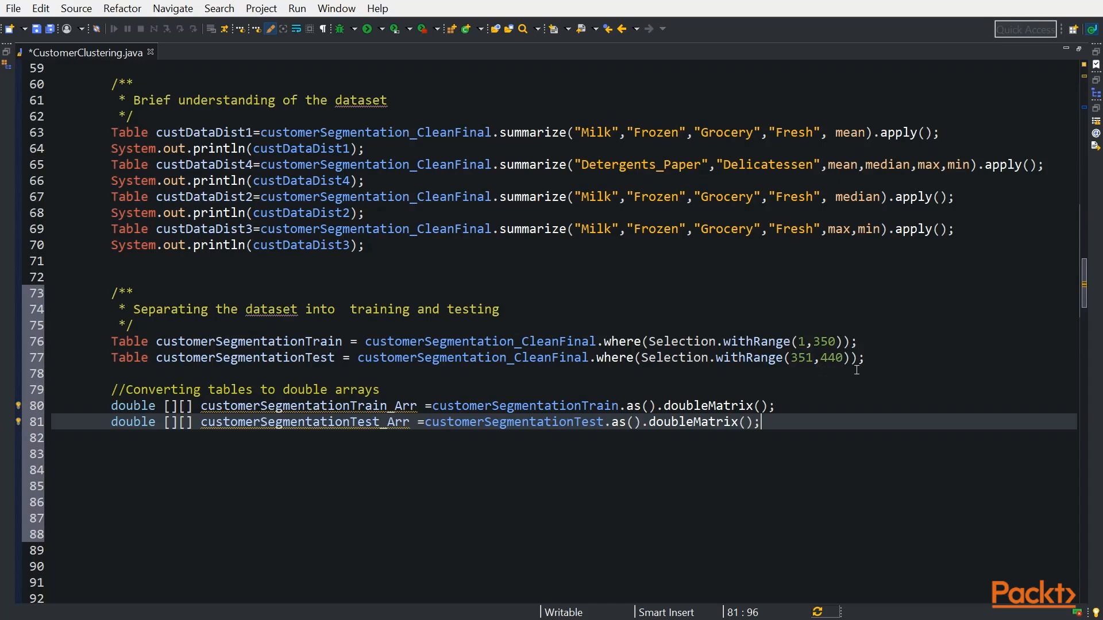
mouse_move(318, 338)
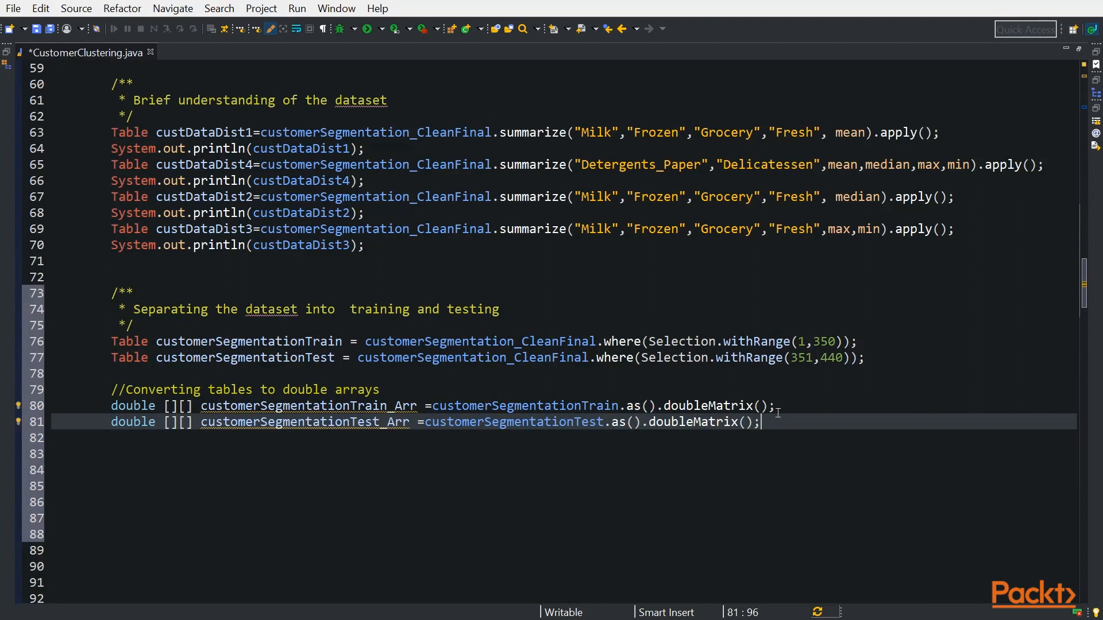
mouse_move(771, 429)
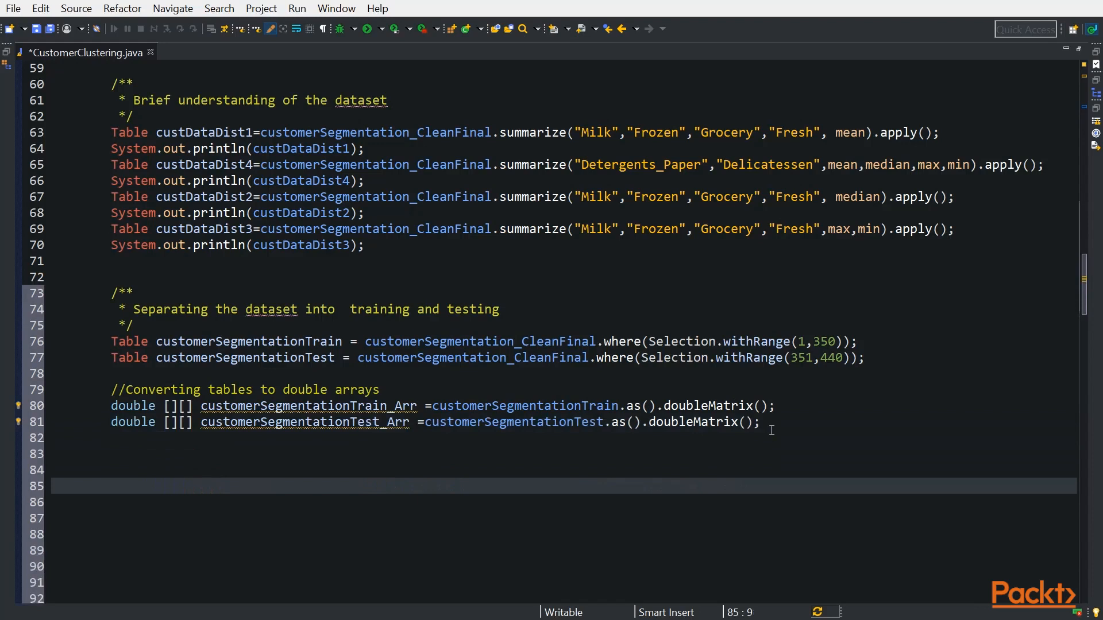
Add code fitting new KMeans(customerSegmentationTrain_Arr, 3, 100, 20) and printing the model
click(112, 486)
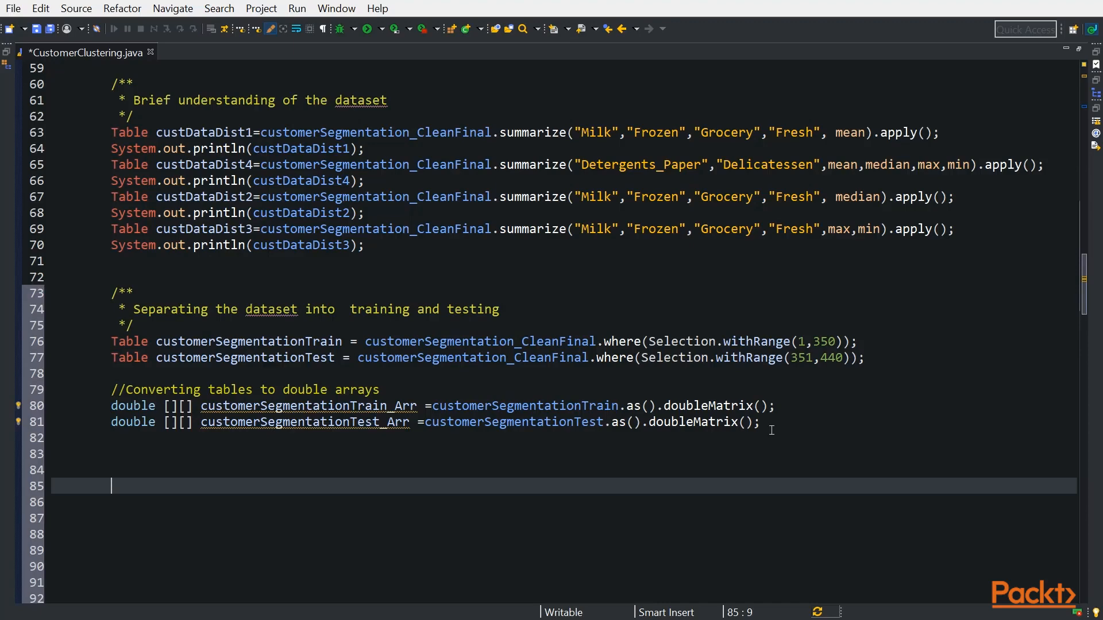
scroll(down, 3)
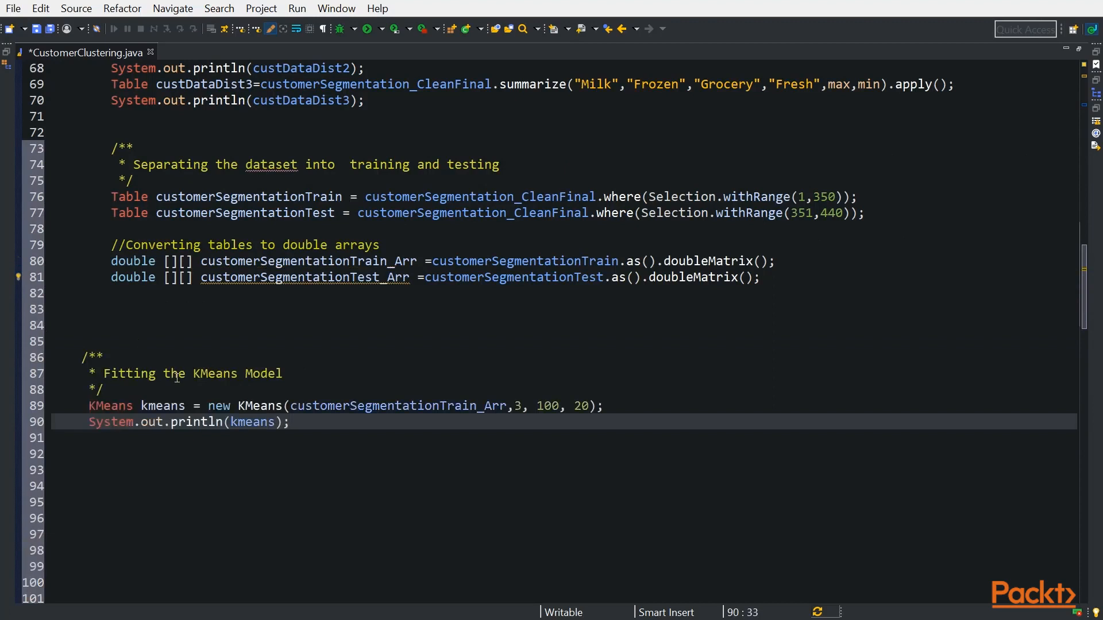
mouse_move(434, 470)
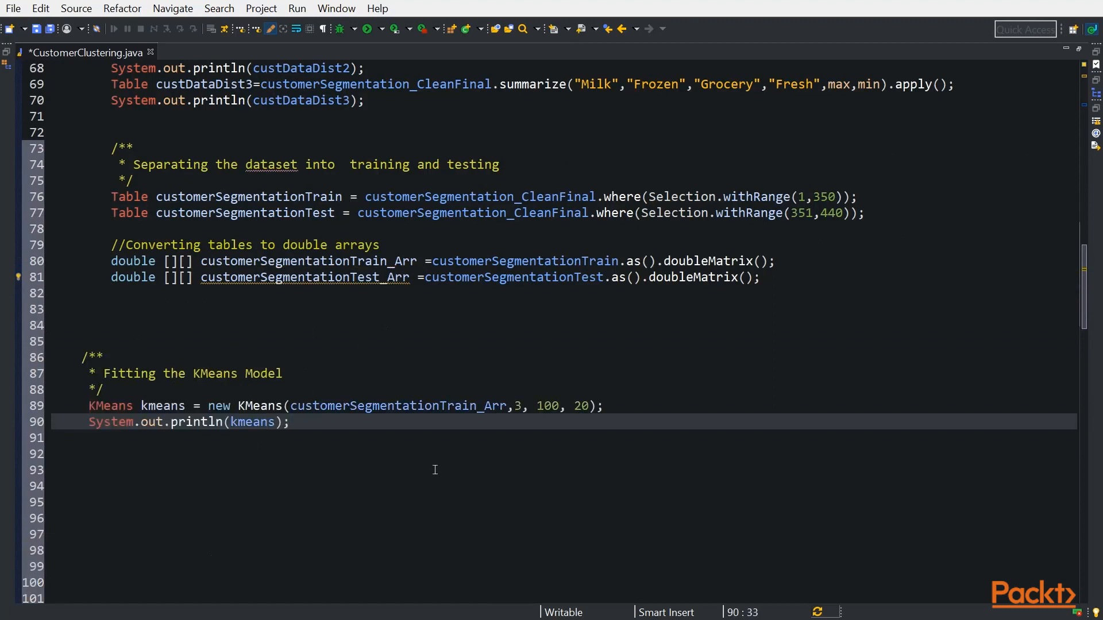
mouse_move(330, 261)
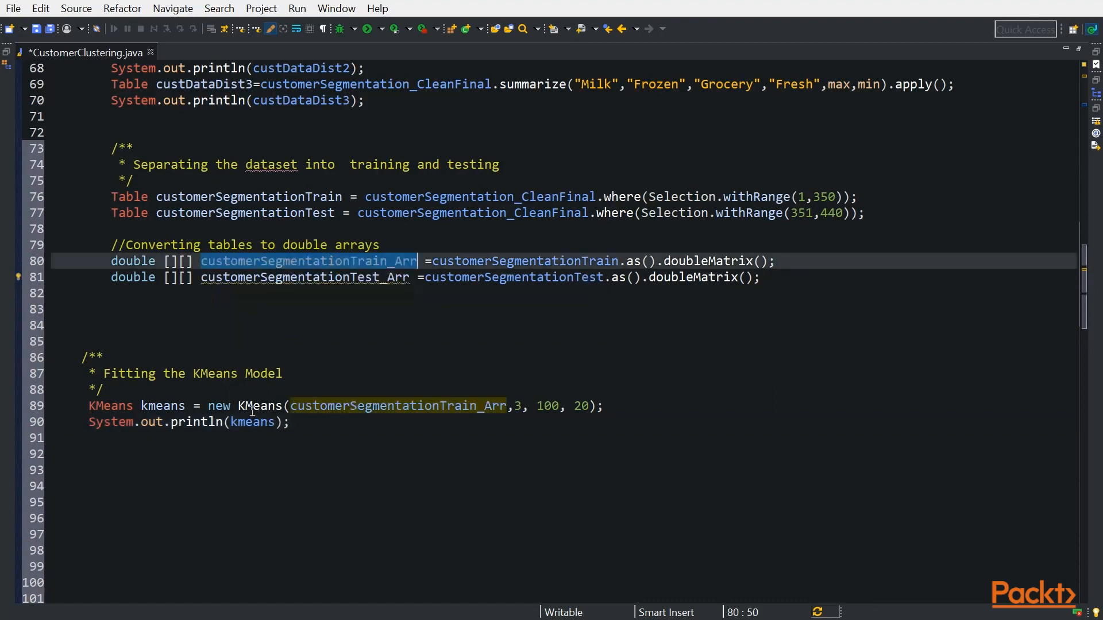
mouse_move(261, 405)
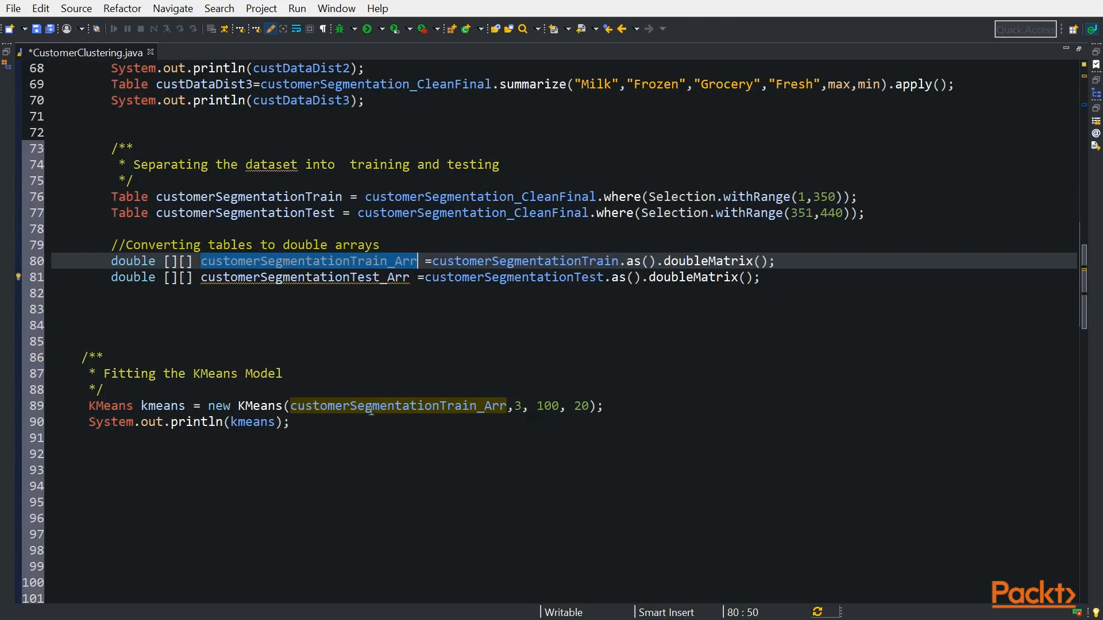
mouse_move(265, 405)
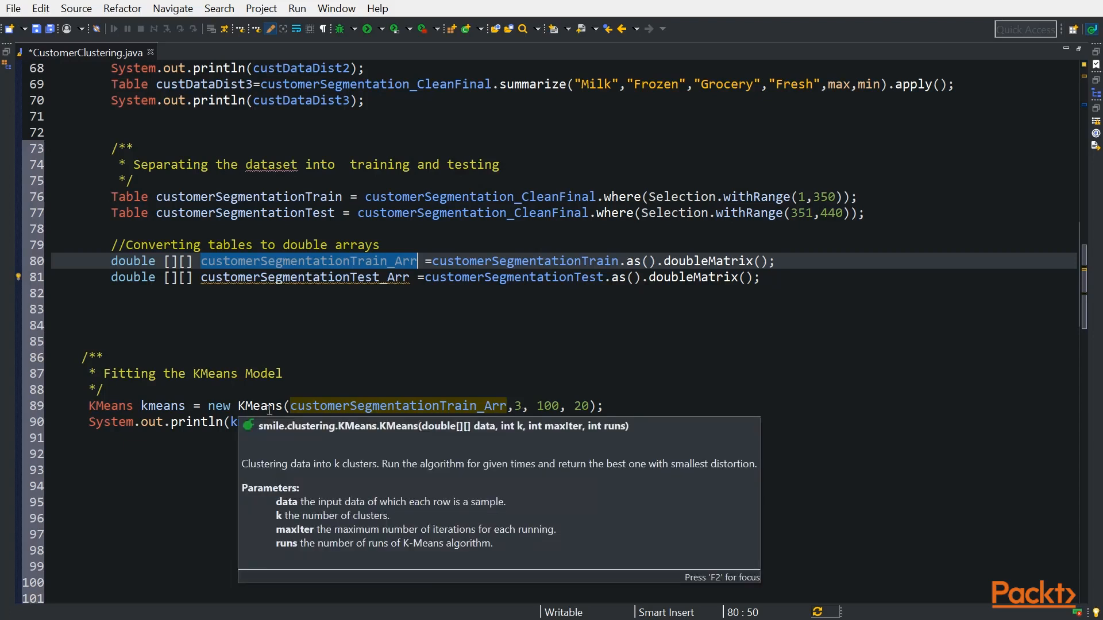
click(549, 416)
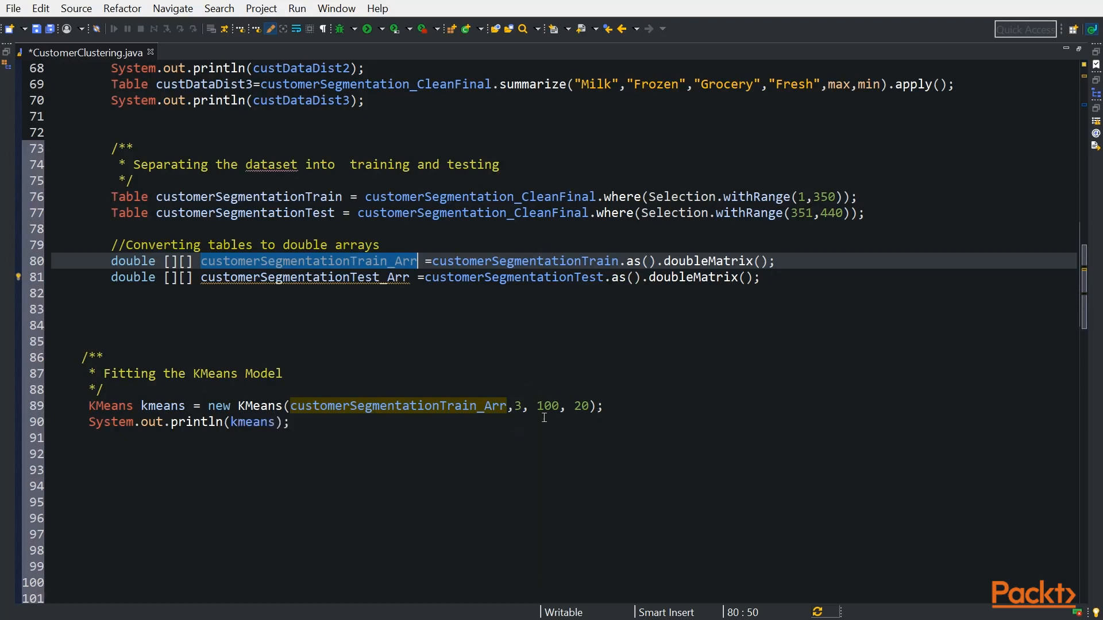
mouse_move(600, 382)
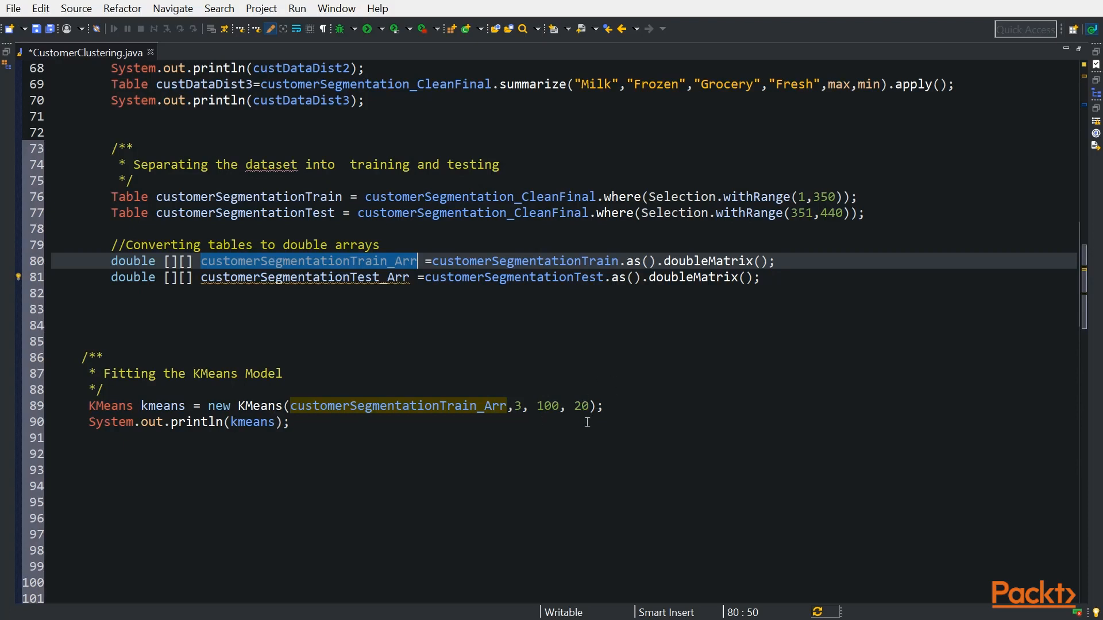
click(458, 468)
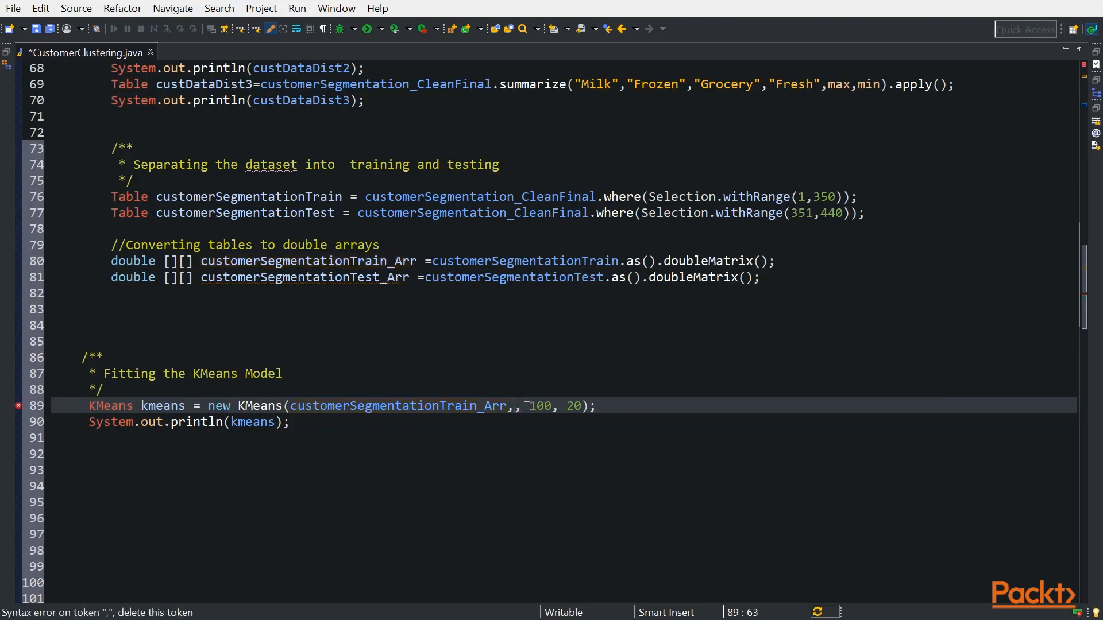
Set the KMeans cluster count to 7, save and run, and view the seven cluster sizes
text(7)
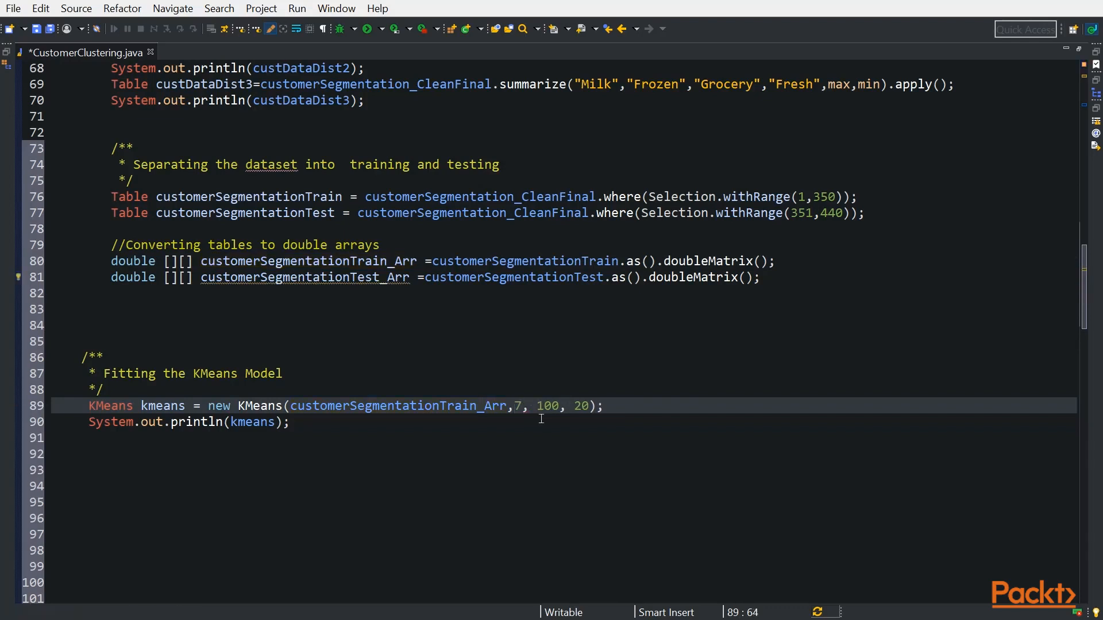
mouse_move(558, 415)
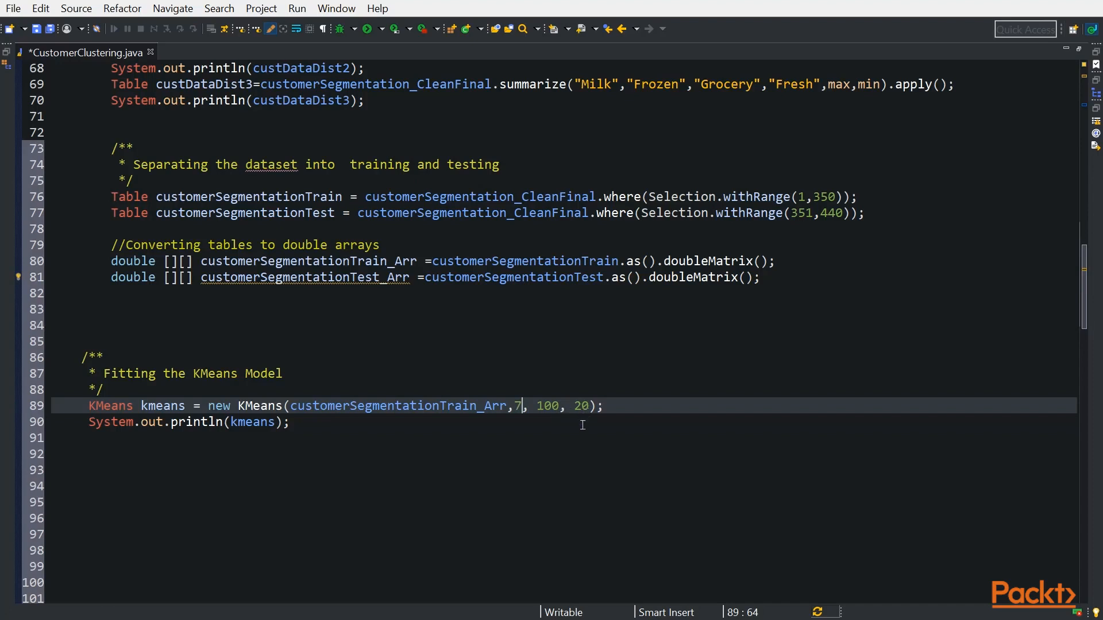
mouse_move(402, 458)
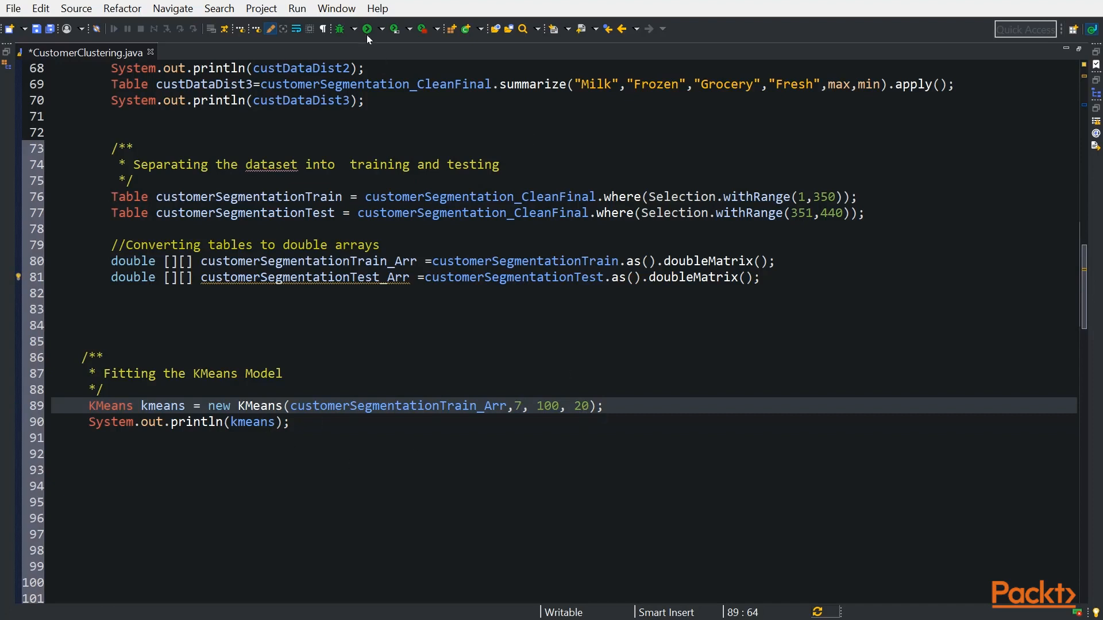
click(366, 28)
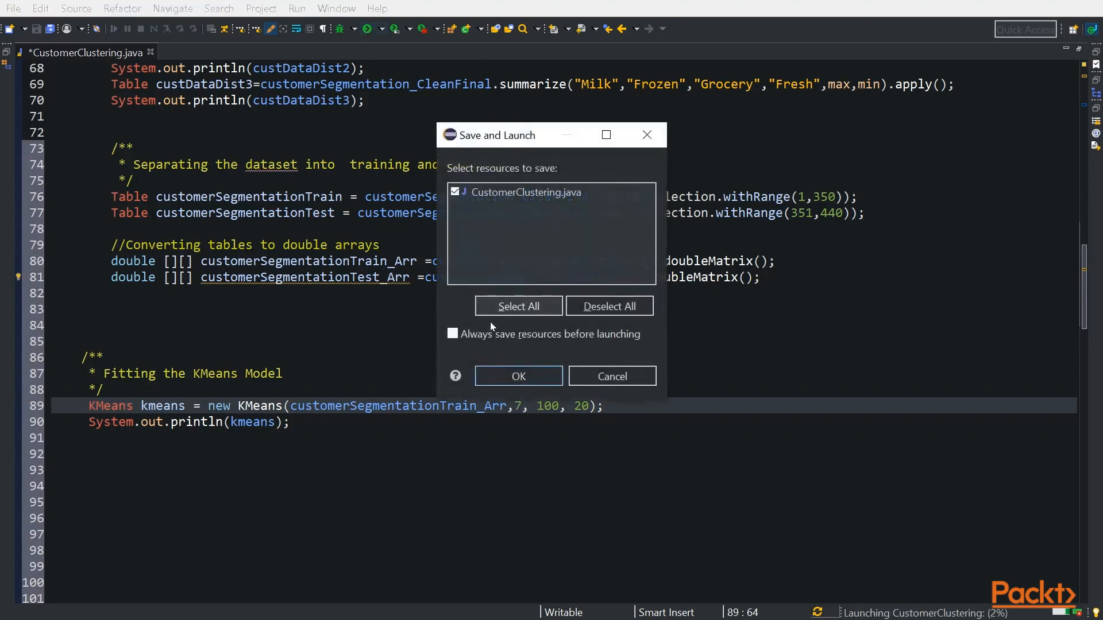
click(518, 375)
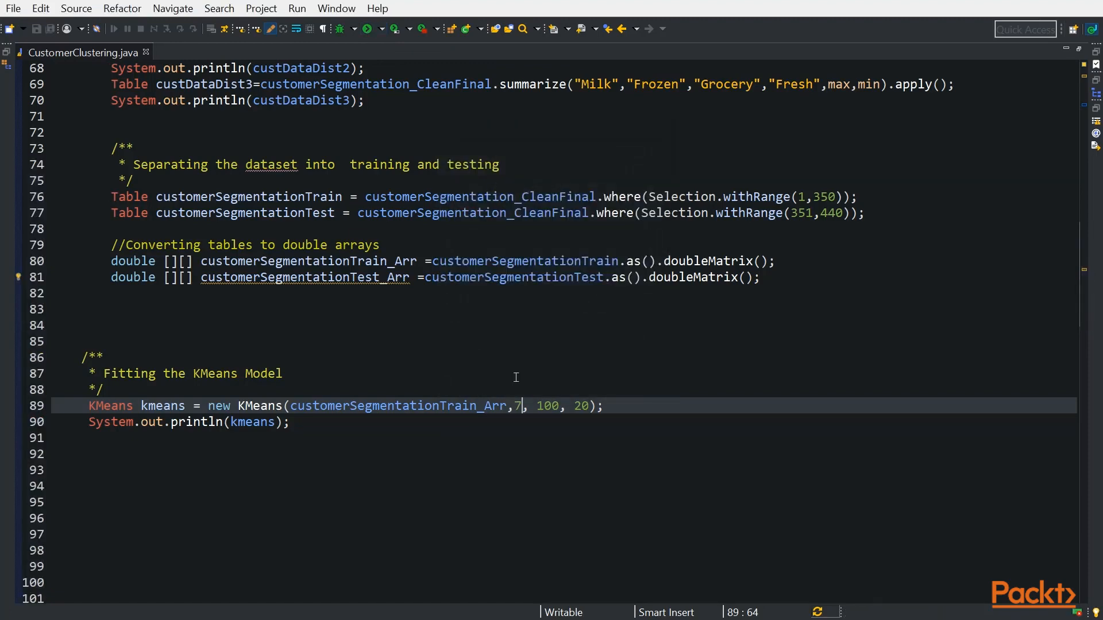
click(365, 29)
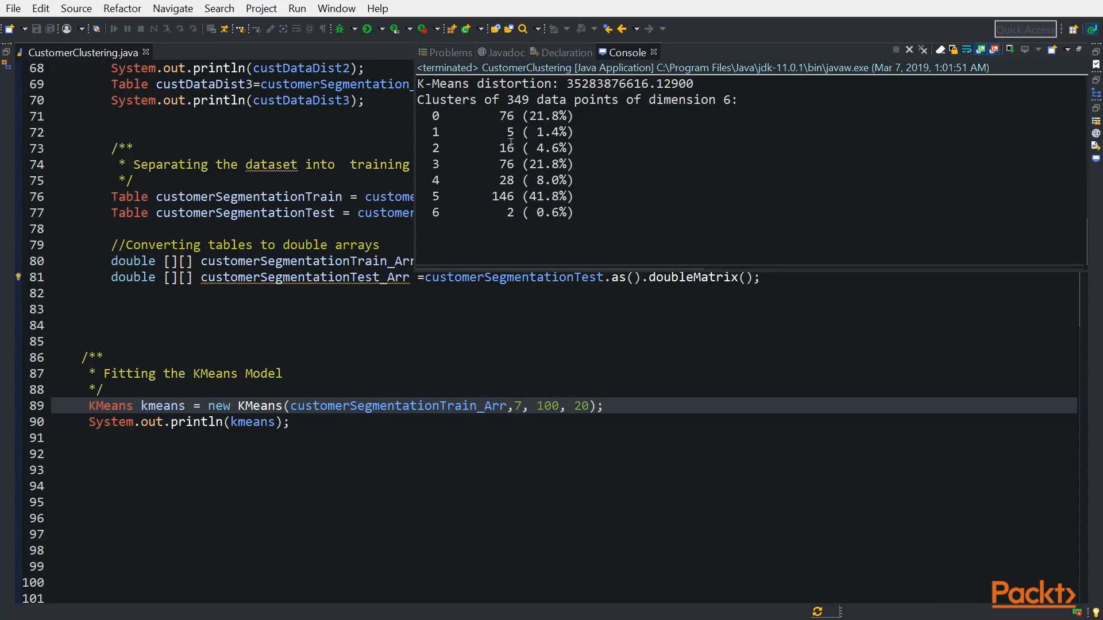
mouse_move(496, 231)
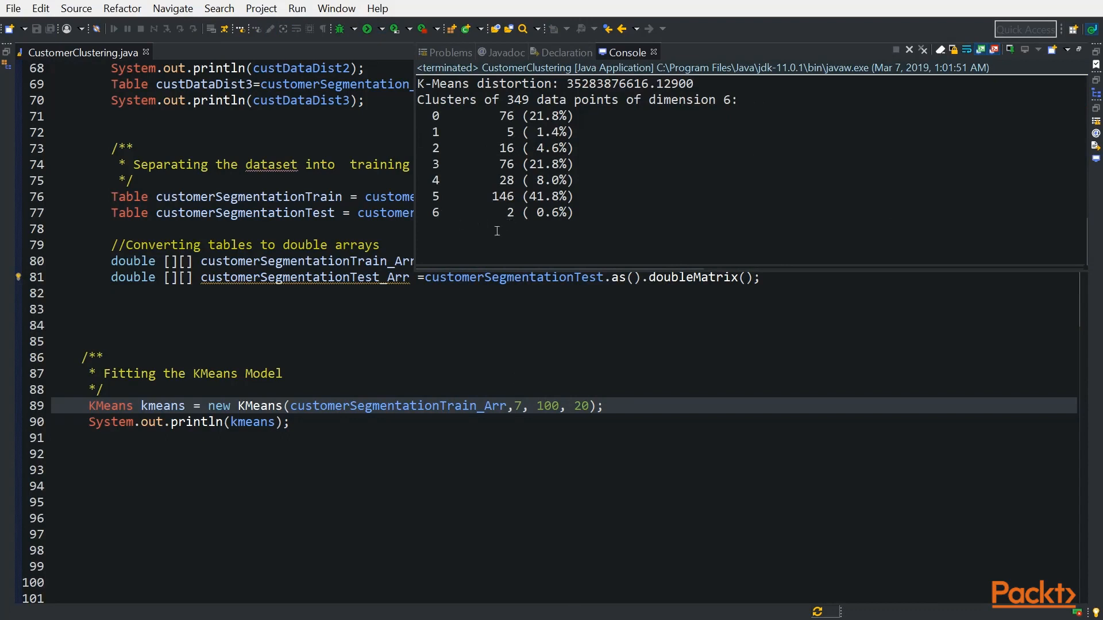
mouse_move(576, 232)
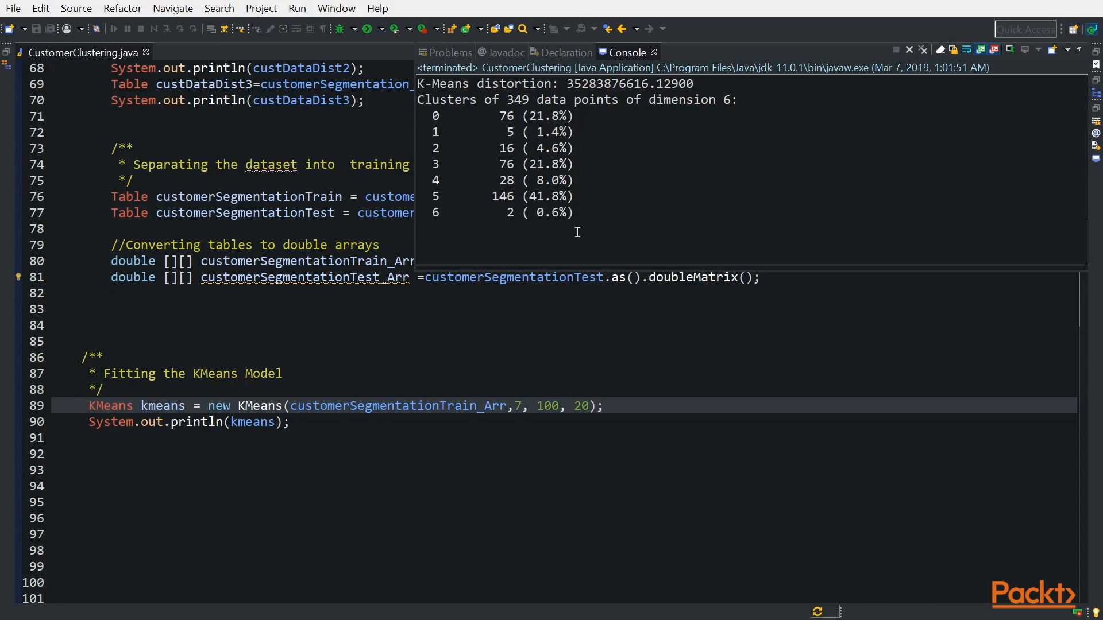
mouse_move(531, 148)
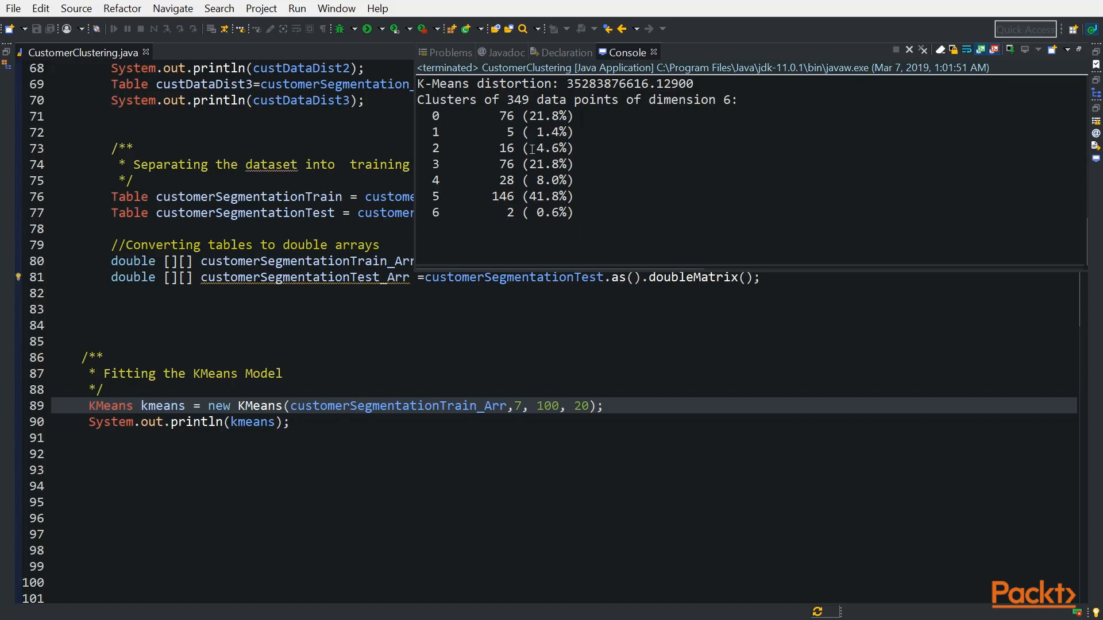
mouse_move(645, 202)
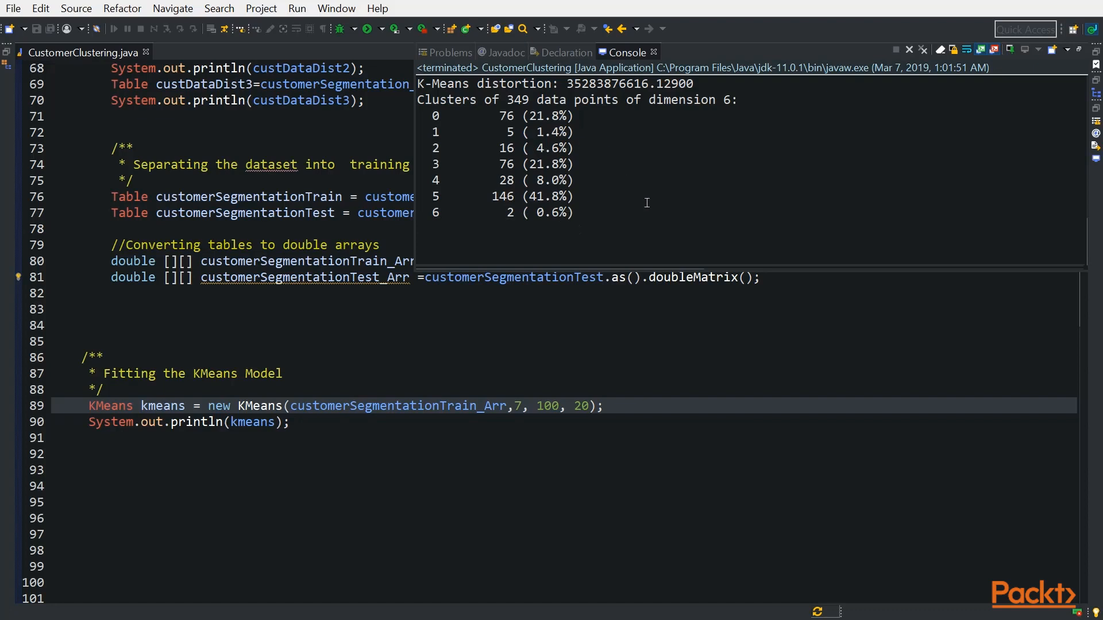
mouse_move(515, 280)
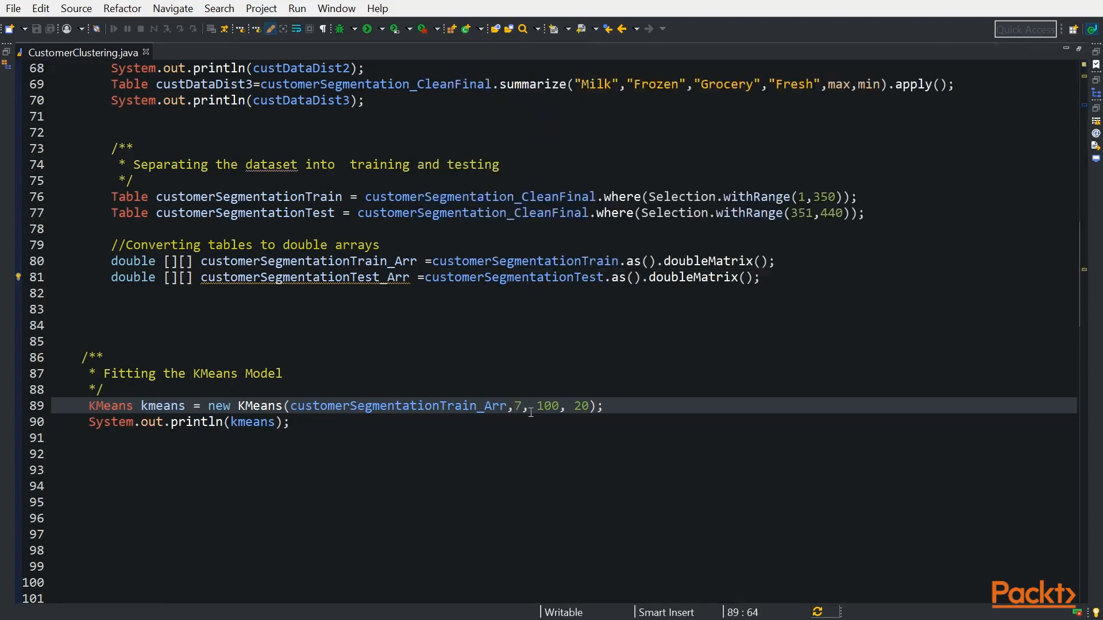
Set the KMeans cluster count to 5 and rerun to see the five cluster sizes
text(5)
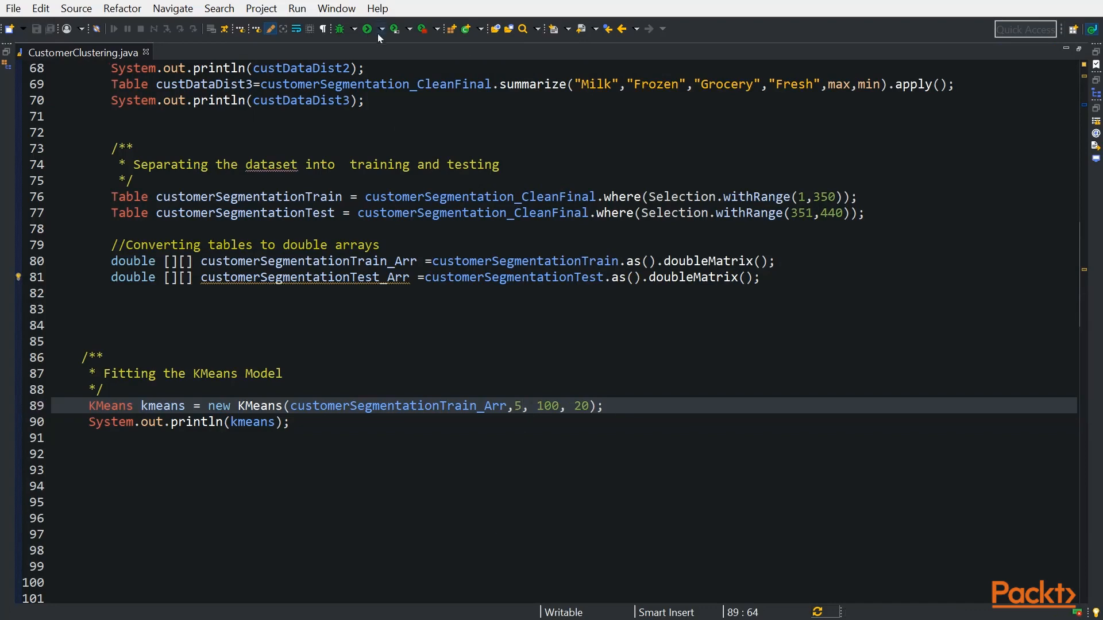
click(365, 29)
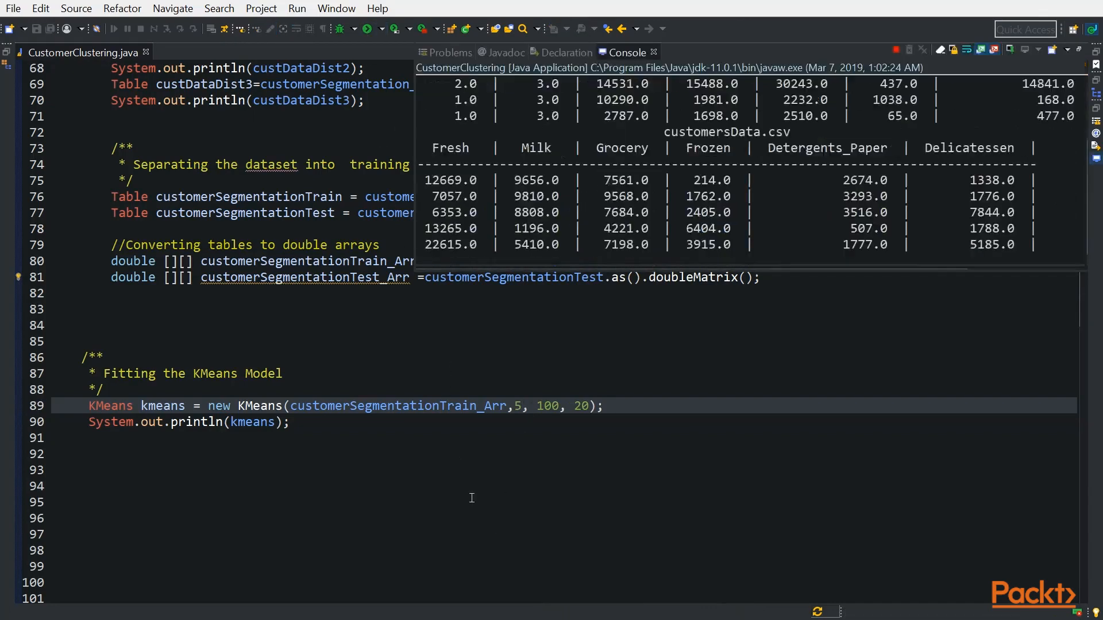
click(346, 29)
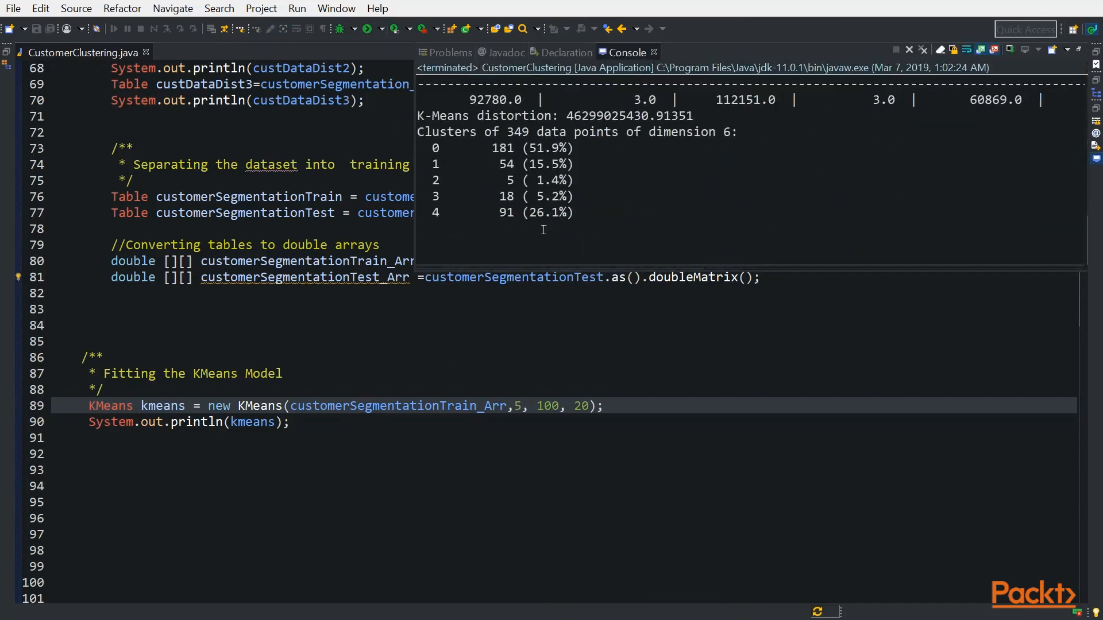
mouse_move(678, 233)
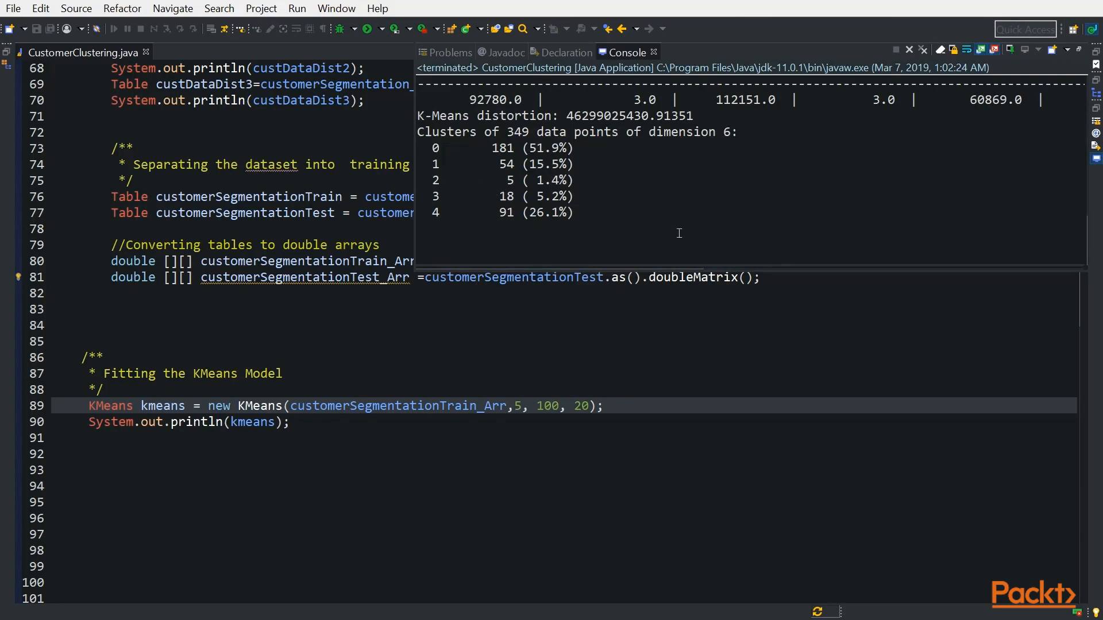
mouse_move(525, 182)
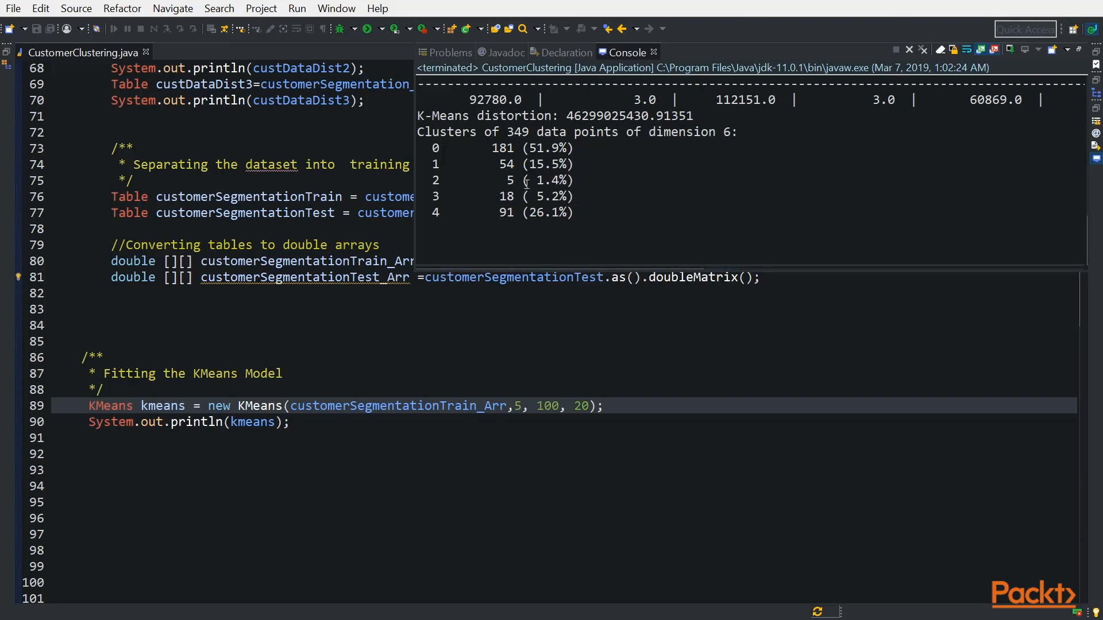
mouse_move(589, 187)
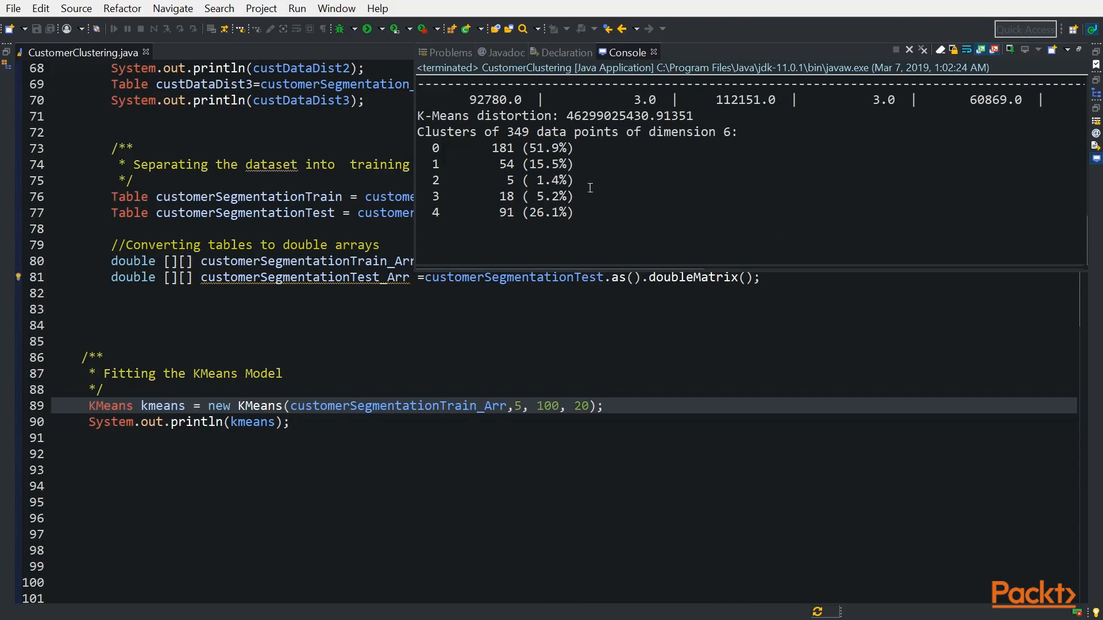
mouse_move(534, 444)
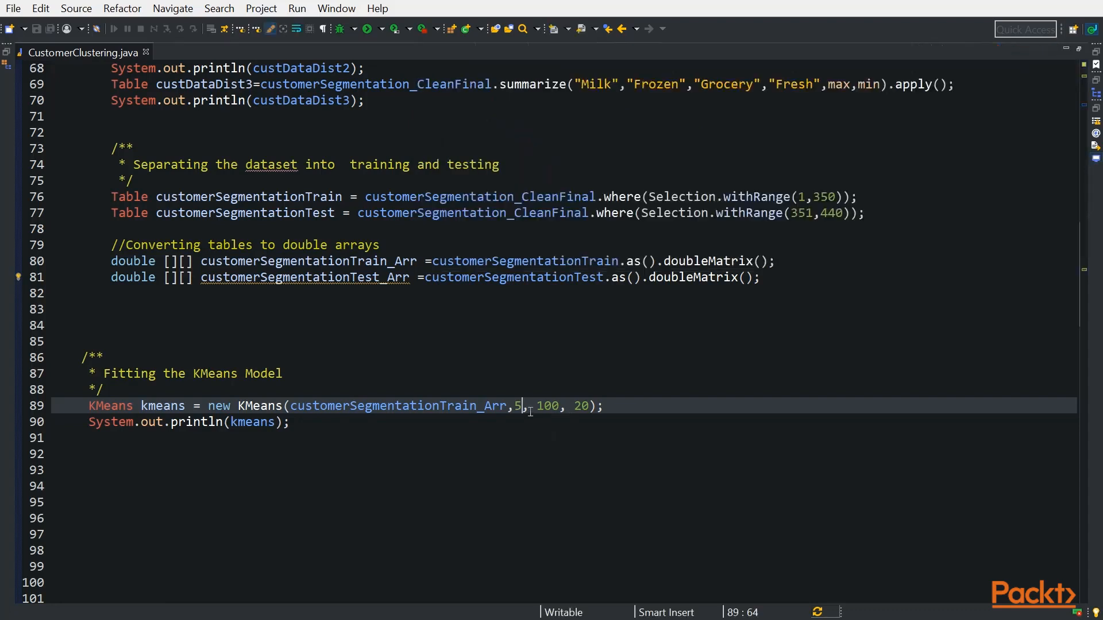
Set the KMeans cluster count back to 3, save, and rerun for three cluster sizes
text(3)
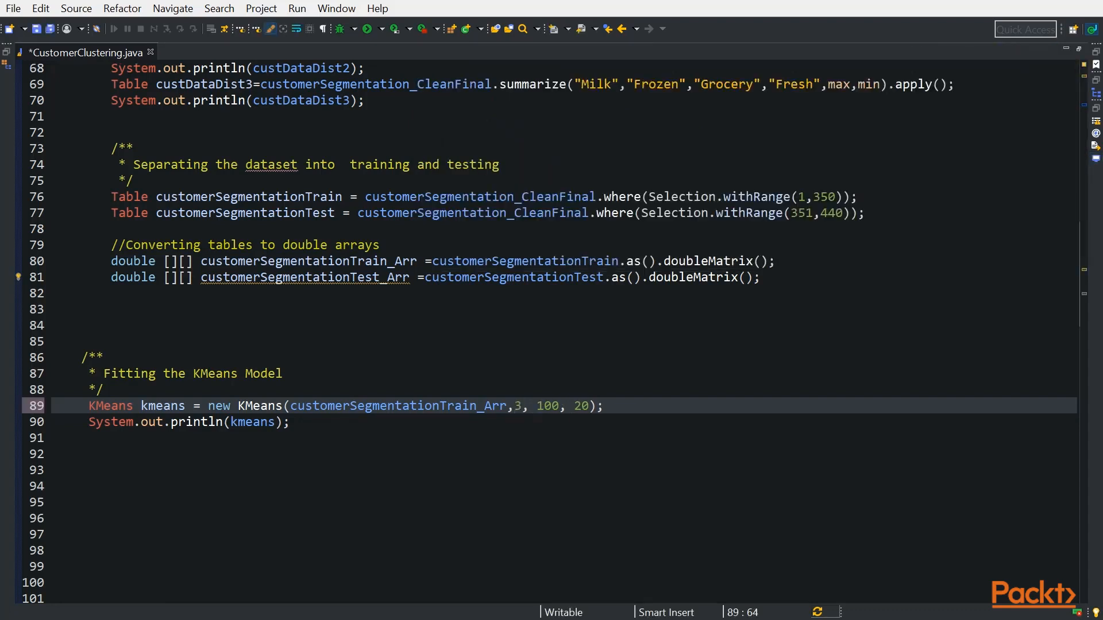
key(ctrl+s)
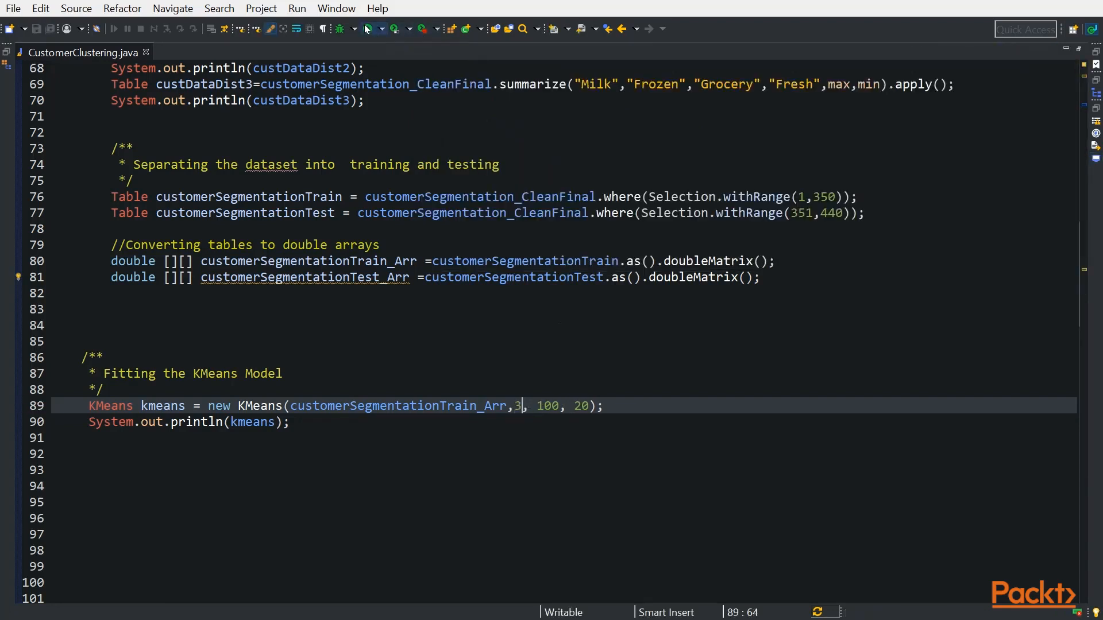
mouse_move(478, 196)
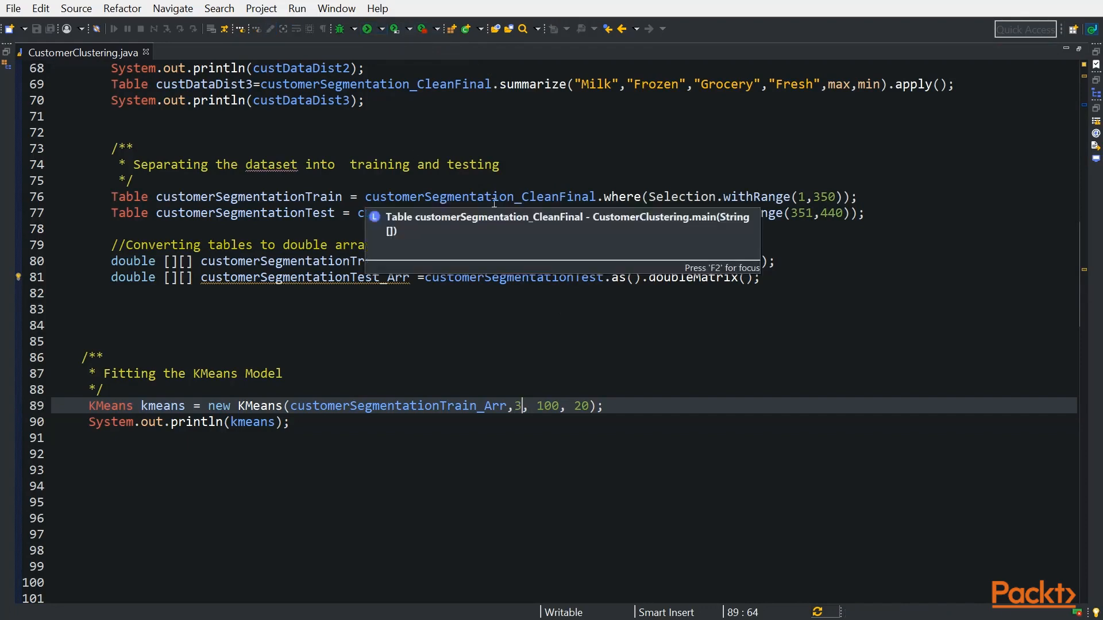
click(344, 28)
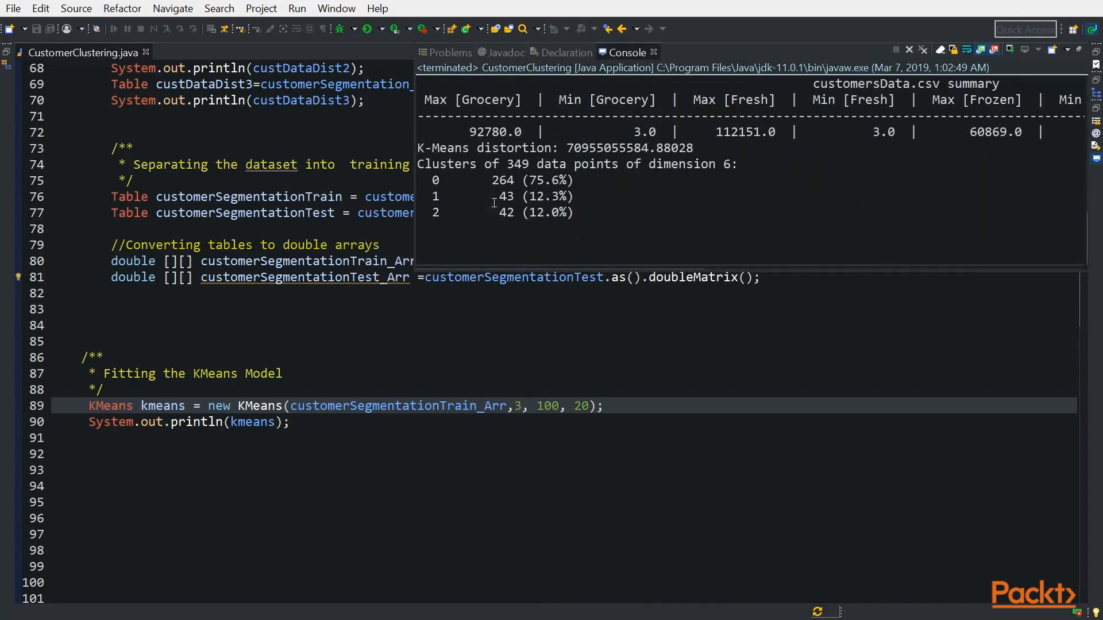
mouse_move(623, 227)
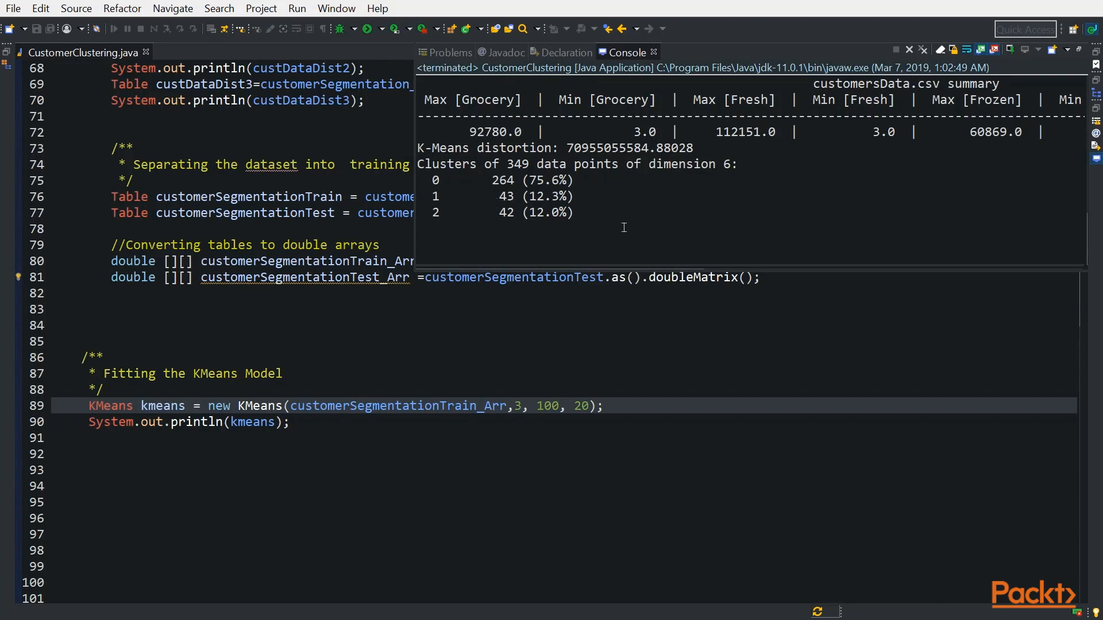
mouse_move(516, 217)
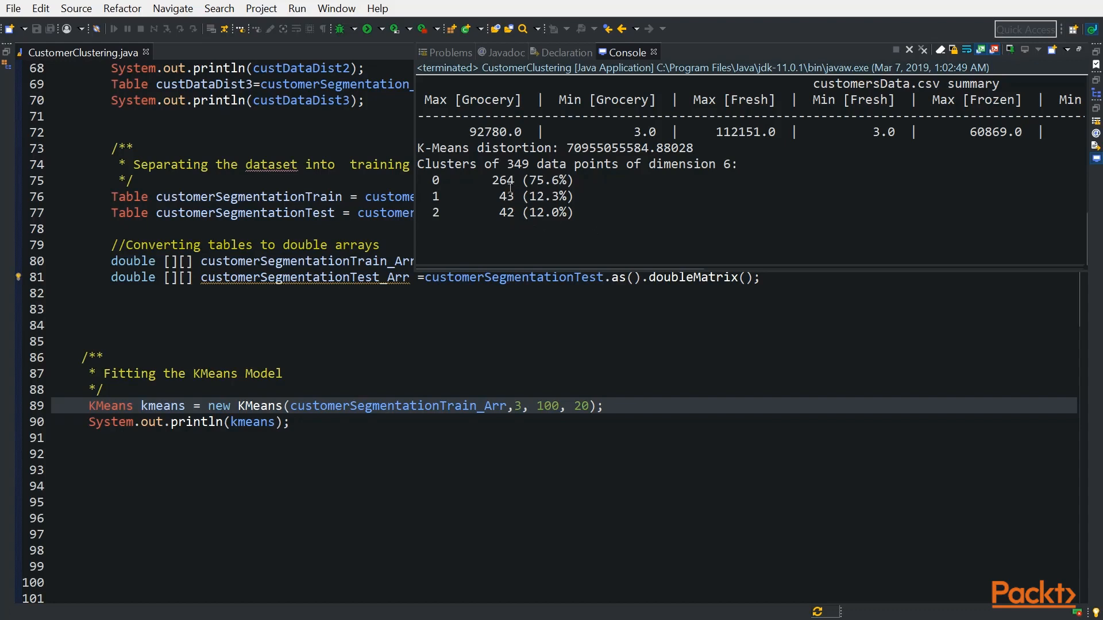
mouse_move(450, 181)
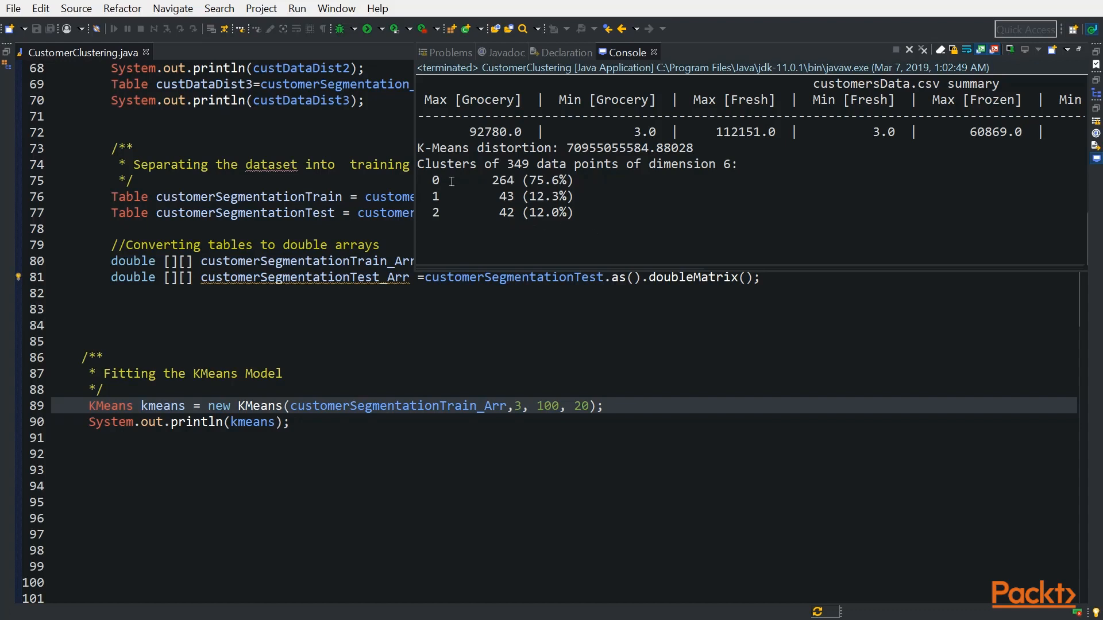
mouse_move(545, 196)
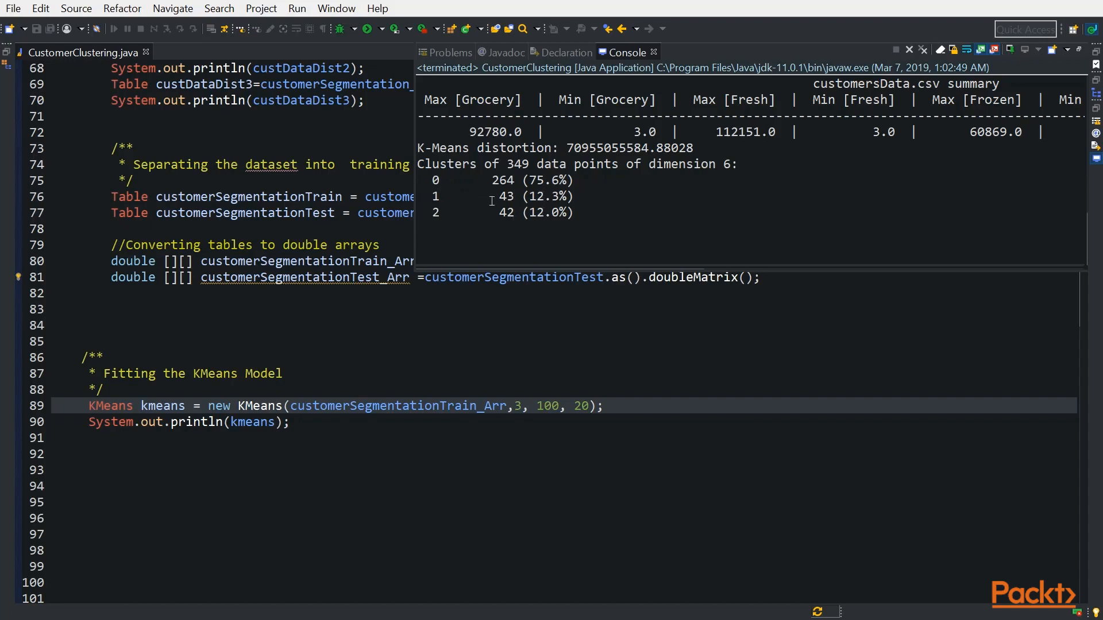
mouse_move(380, 470)
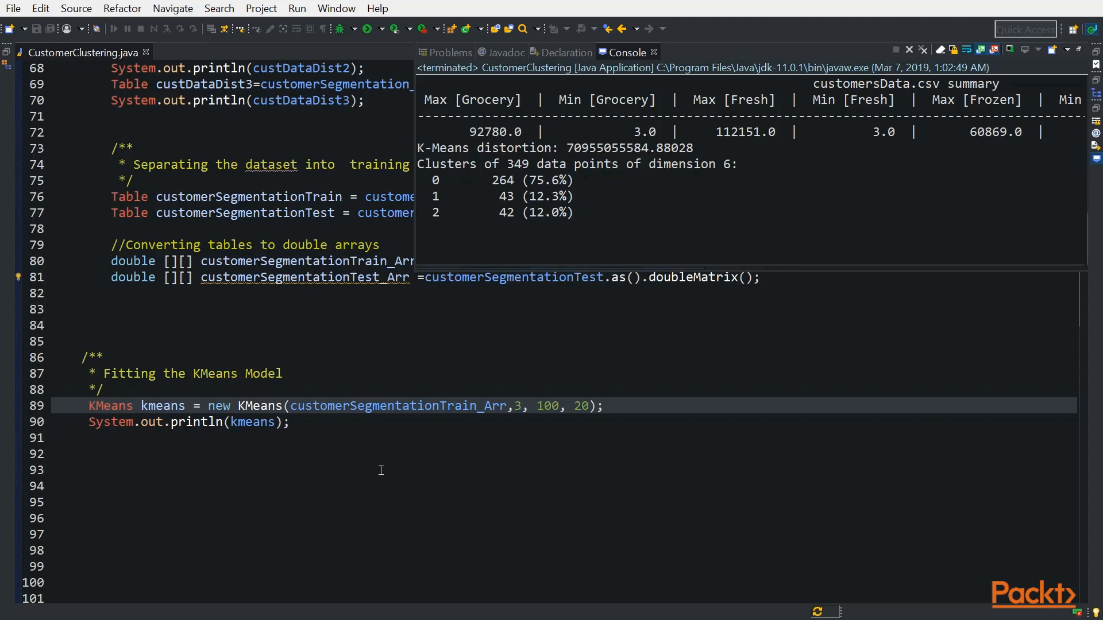
mouse_move(463, 478)
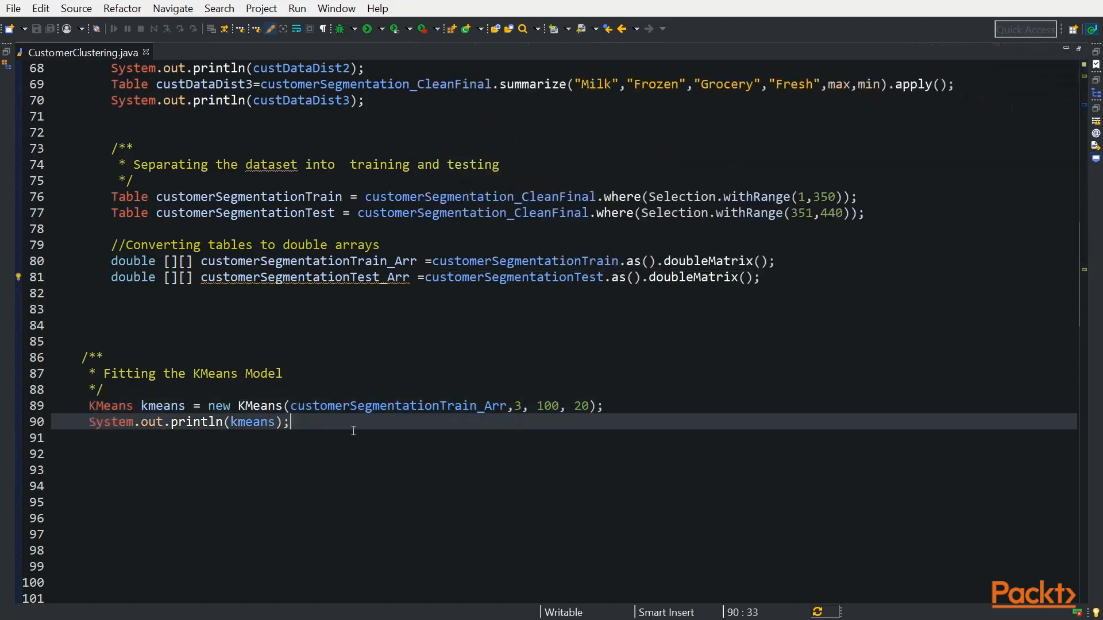
Make room below the model printout for the newCustomer testing block with kmeans.predict
key(Return)
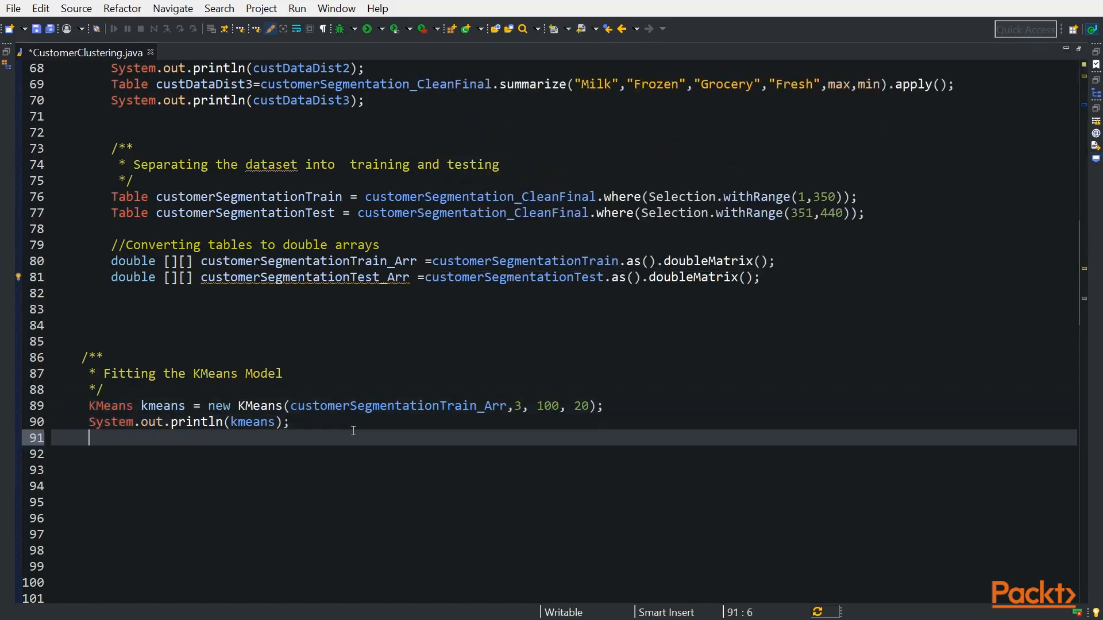
key(enter)
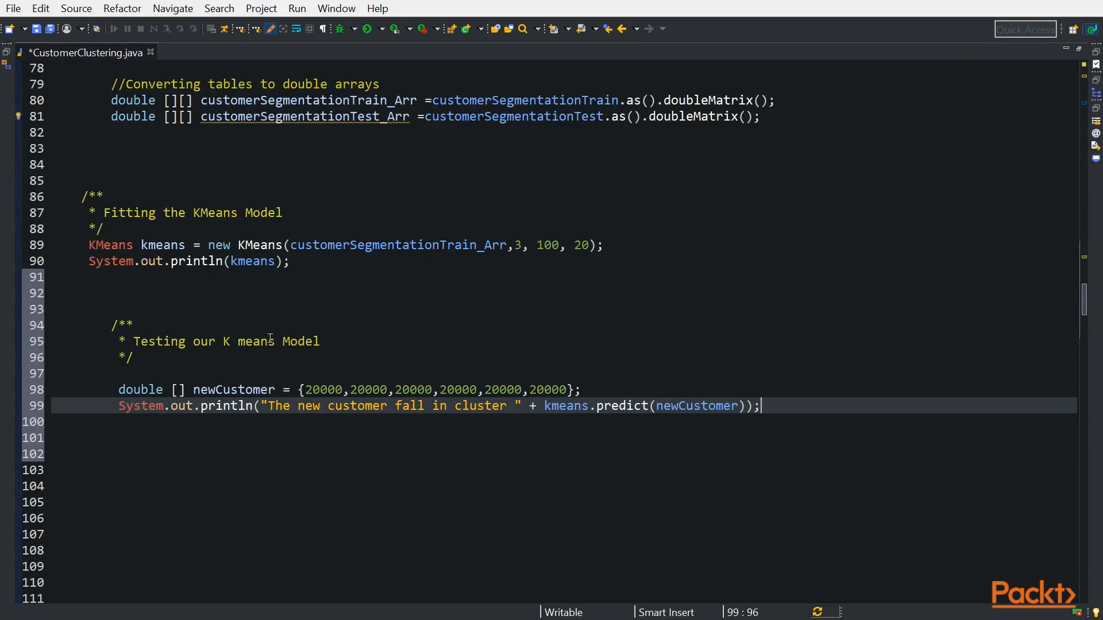
mouse_move(175, 281)
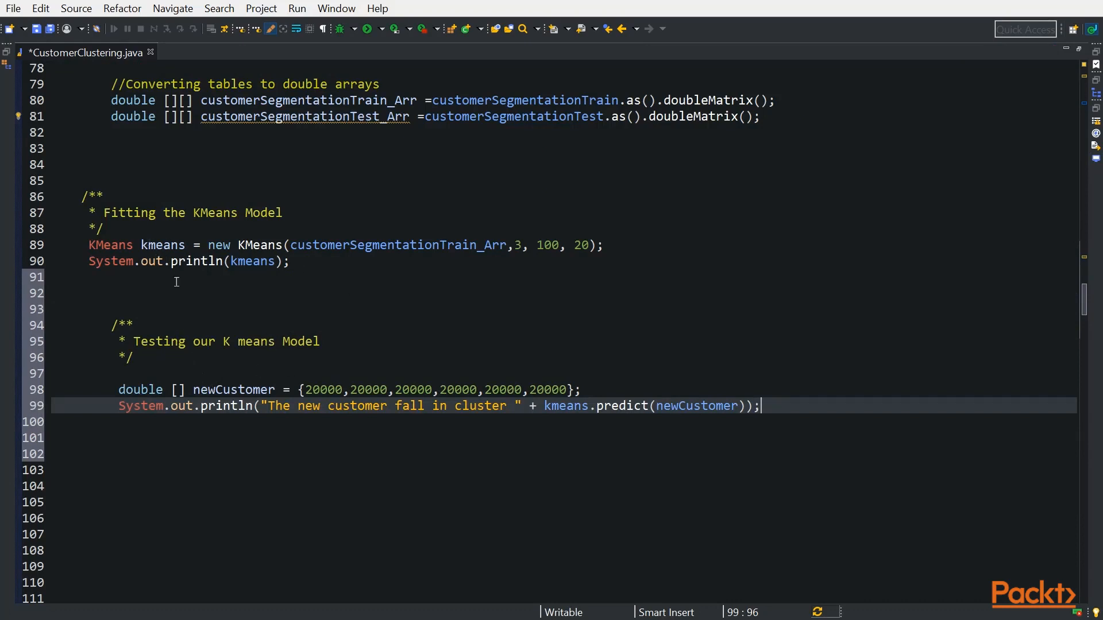
mouse_move(259, 450)
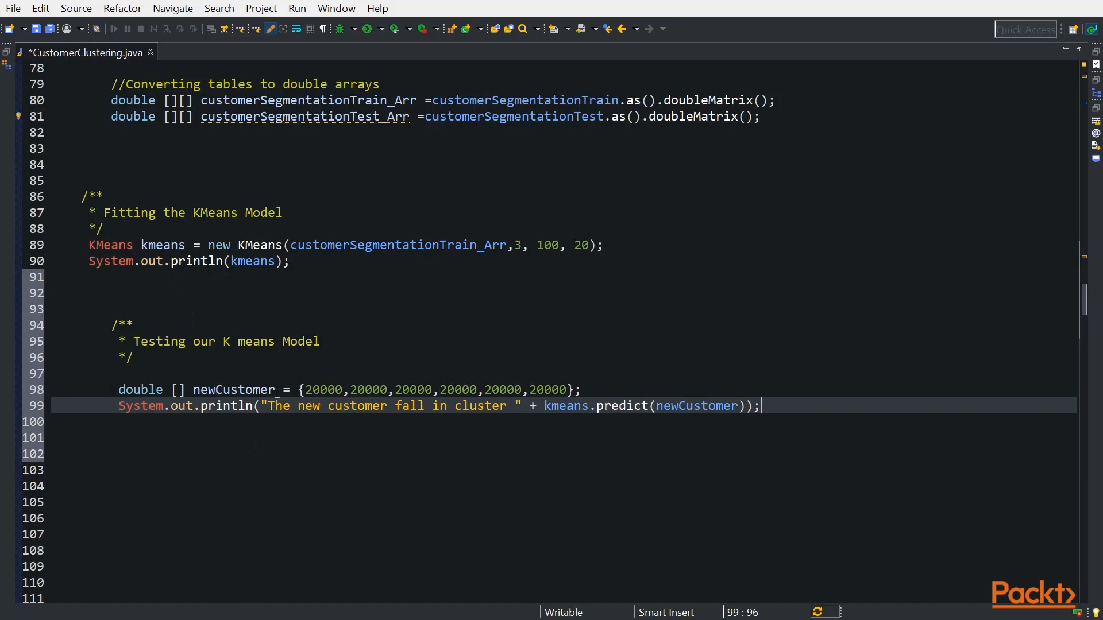
mouse_move(329, 405)
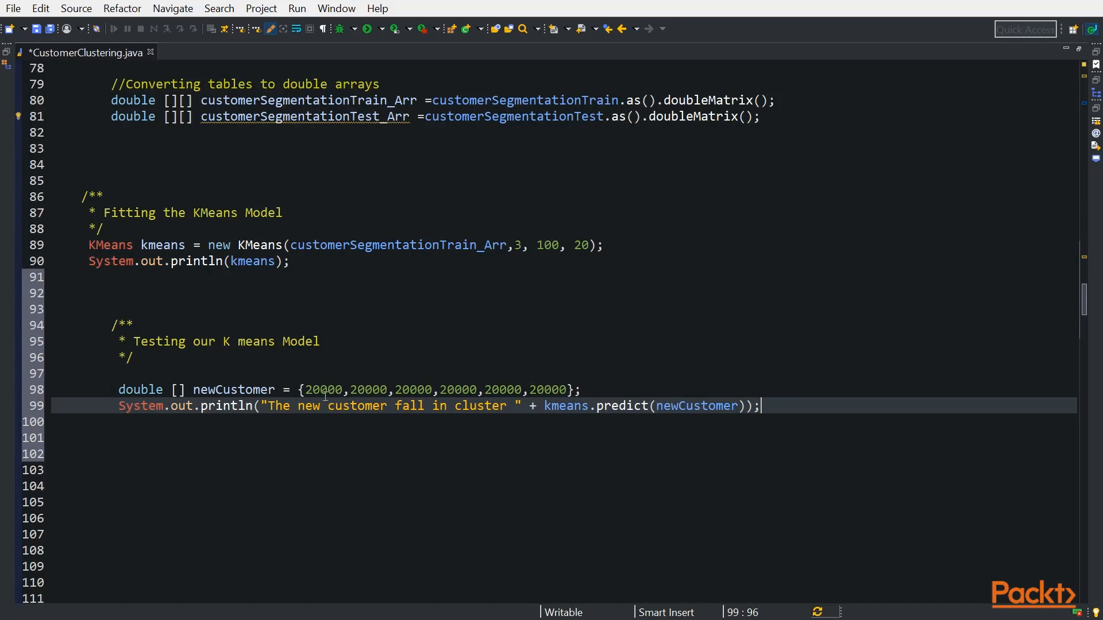
mouse_move(601, 411)
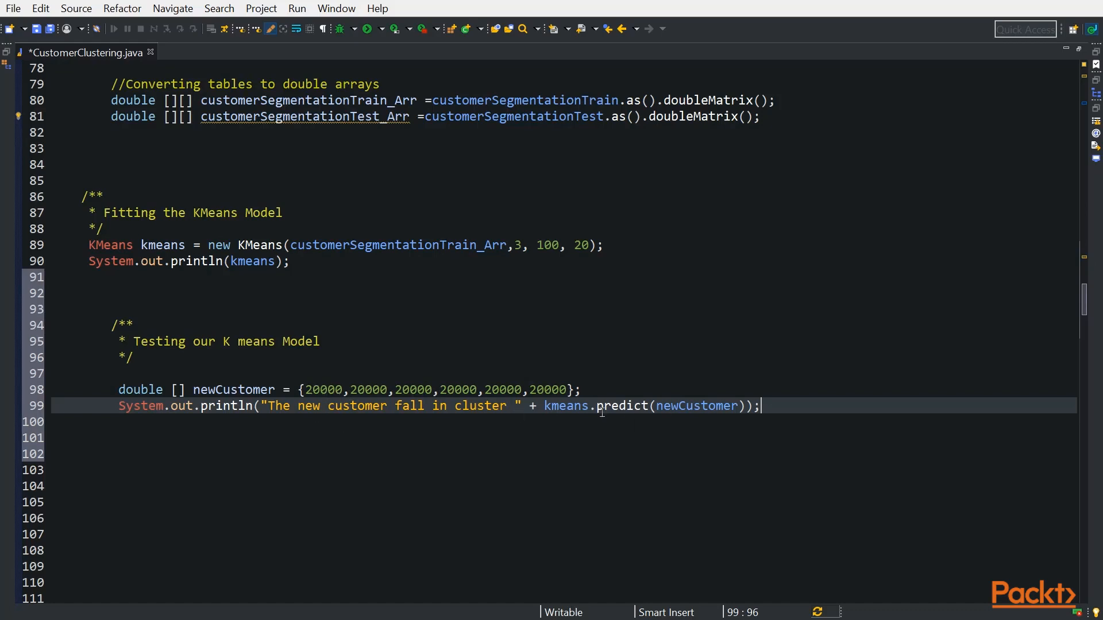
Save and run the program so the console reports the new customer in cluster 1
click(365, 28)
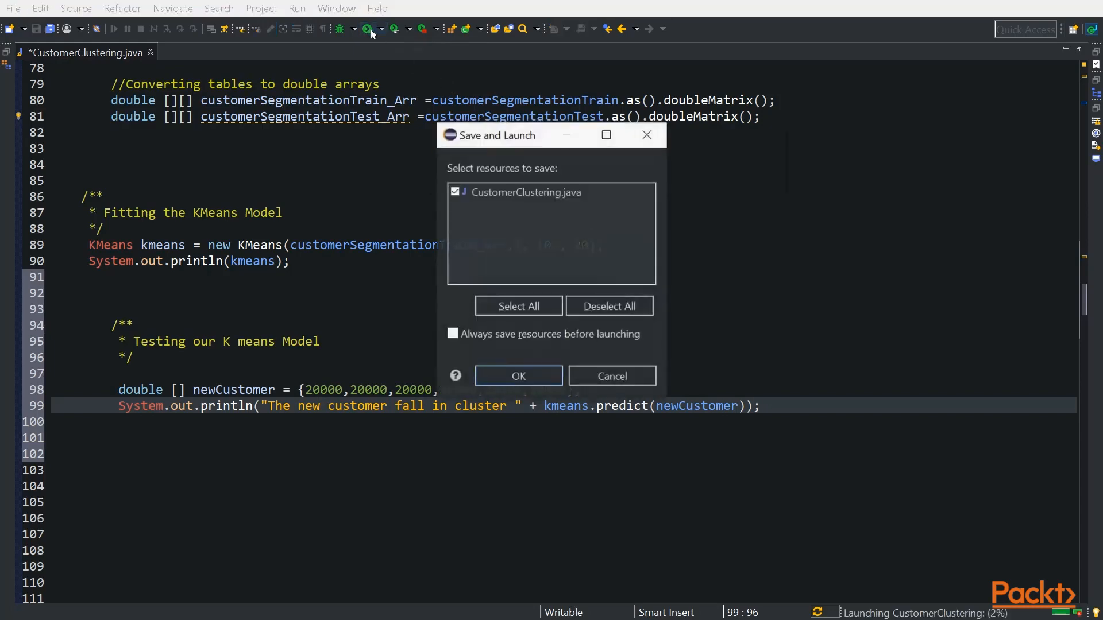
click(518, 375)
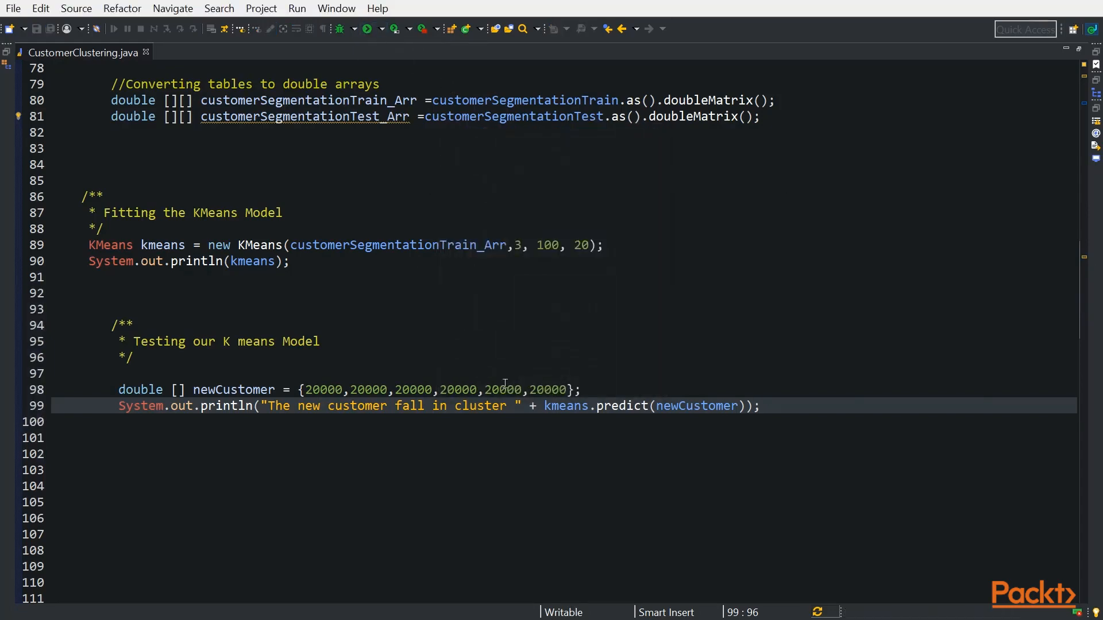
click(365, 29)
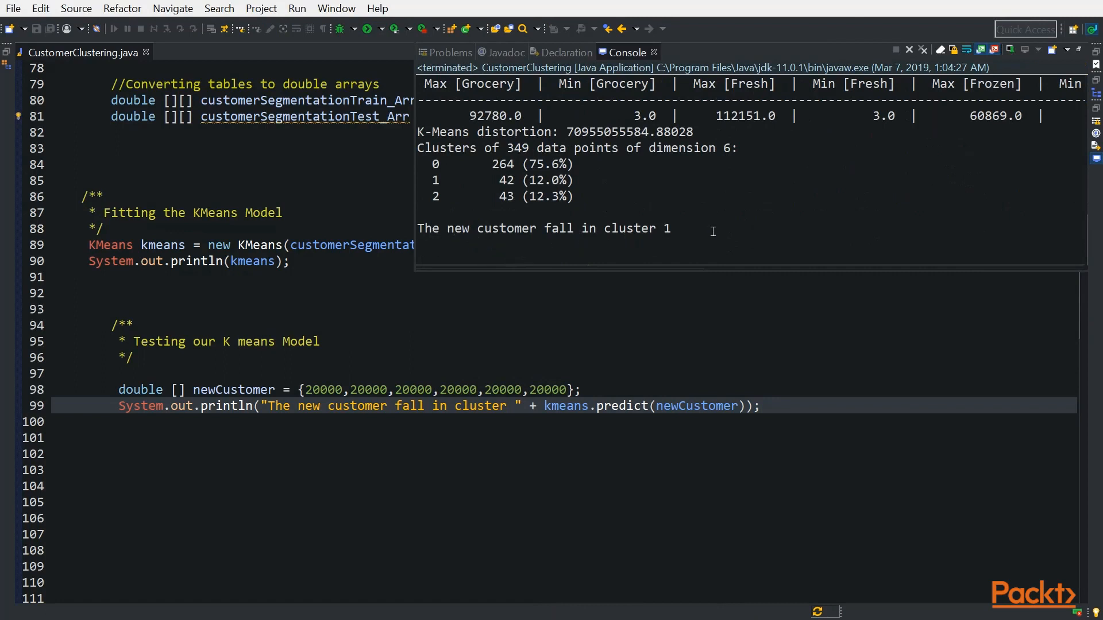
mouse_move(513, 192)
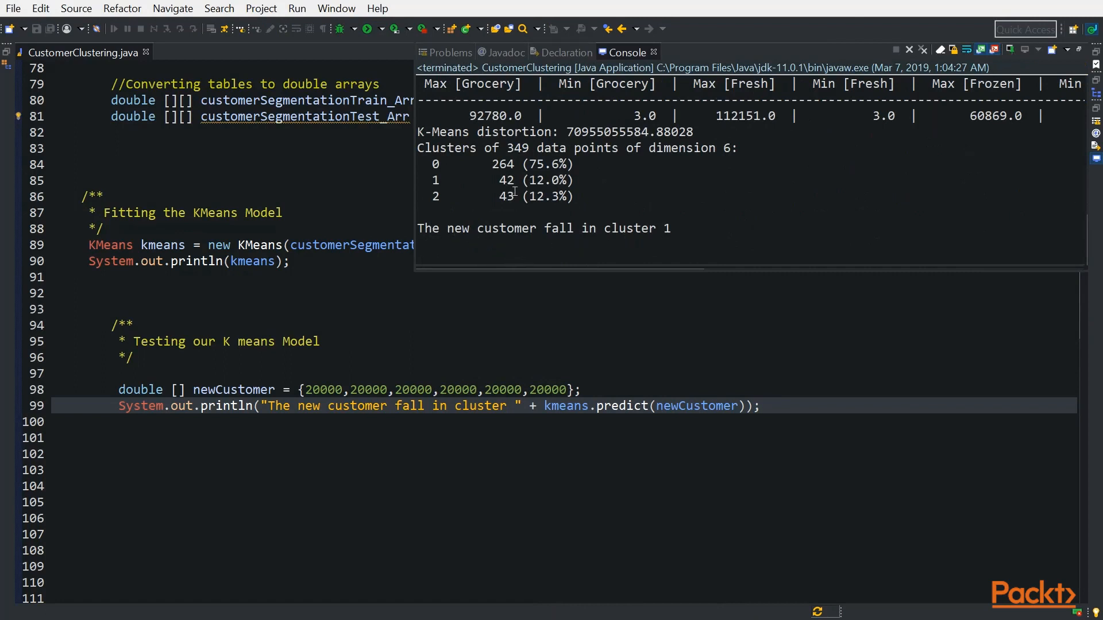
mouse_move(597, 195)
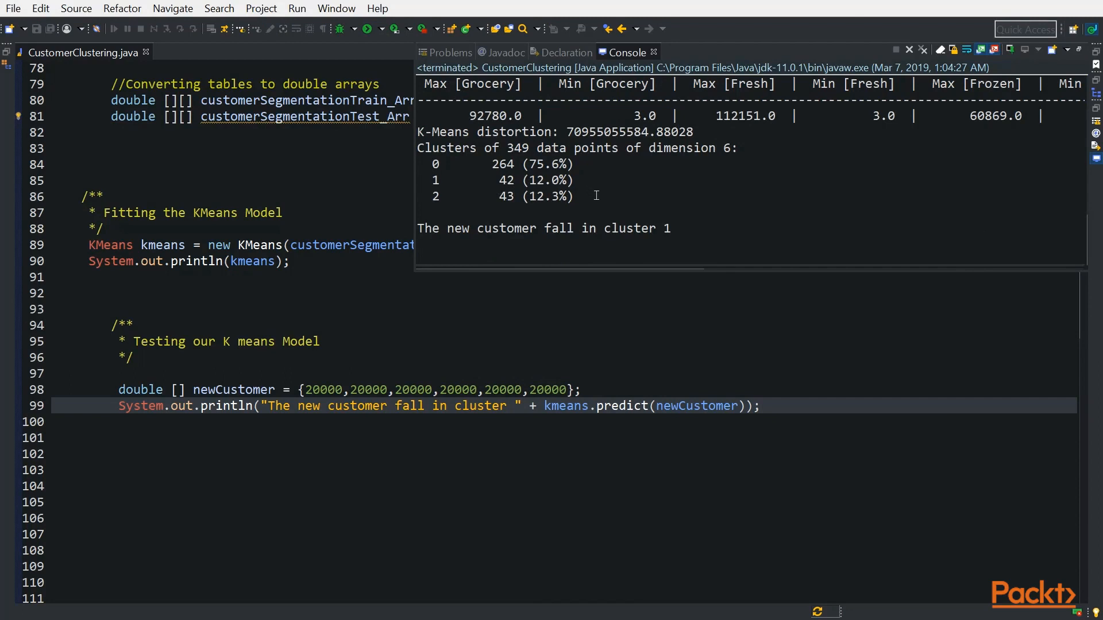
mouse_move(477, 438)
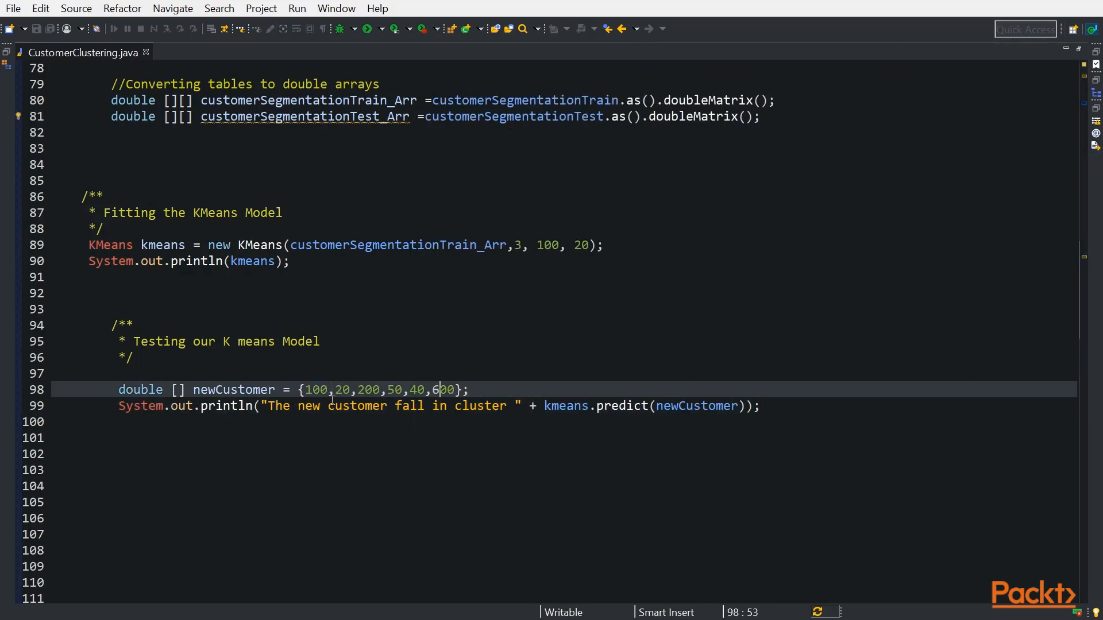
mouse_move(431, 482)
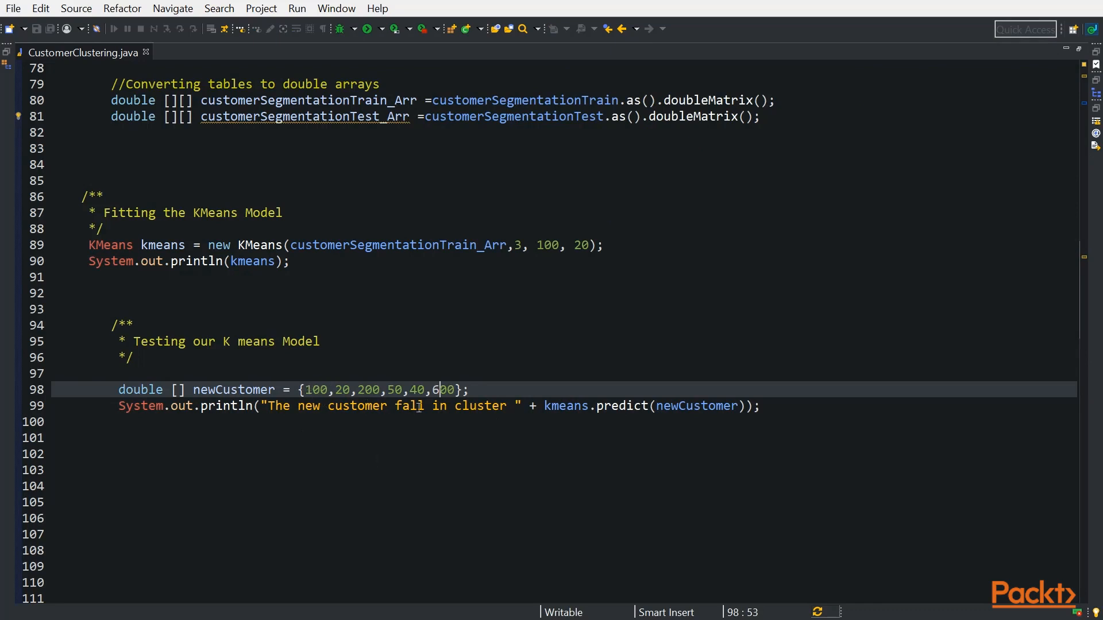
mouse_move(350, 456)
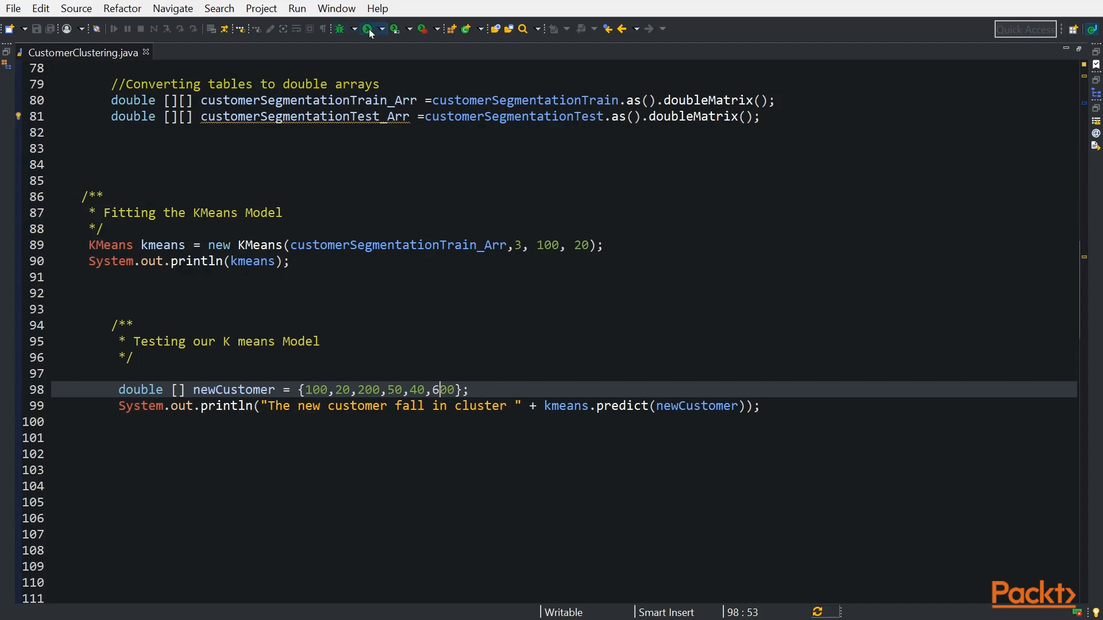
Run the program so the console reports the changed customer falls in cluster 2
click(343, 29)
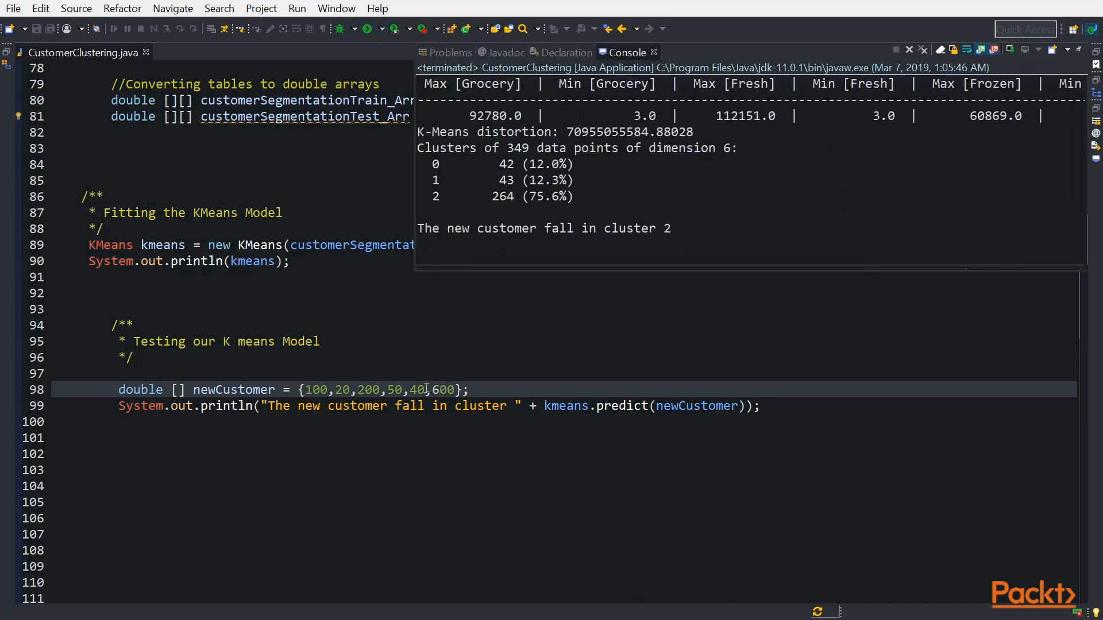
mouse_move(629, 239)
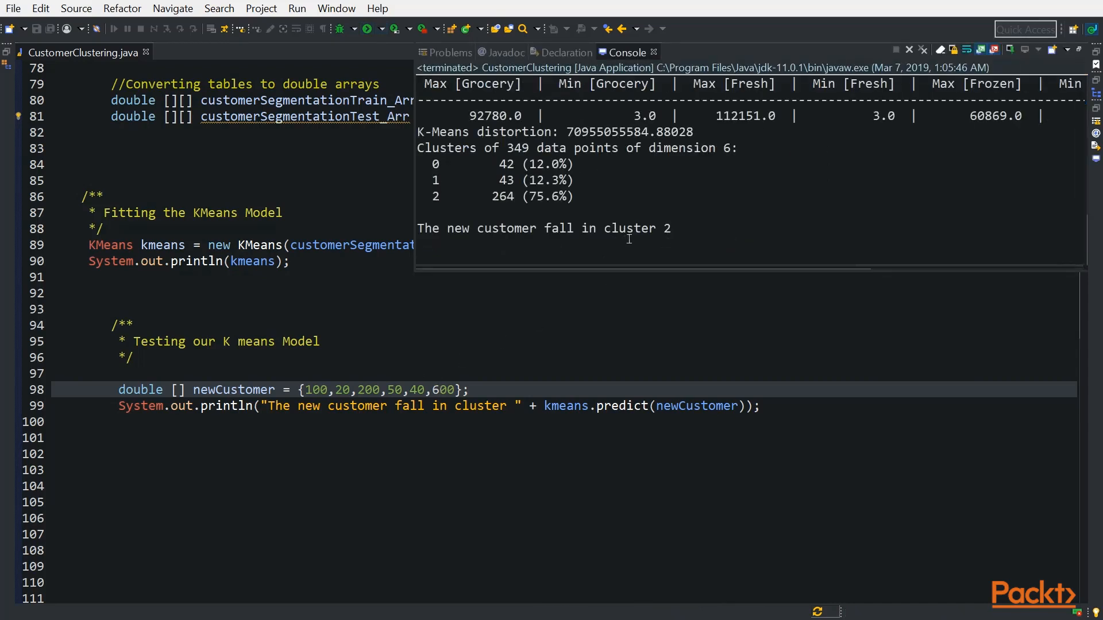
mouse_move(478, 224)
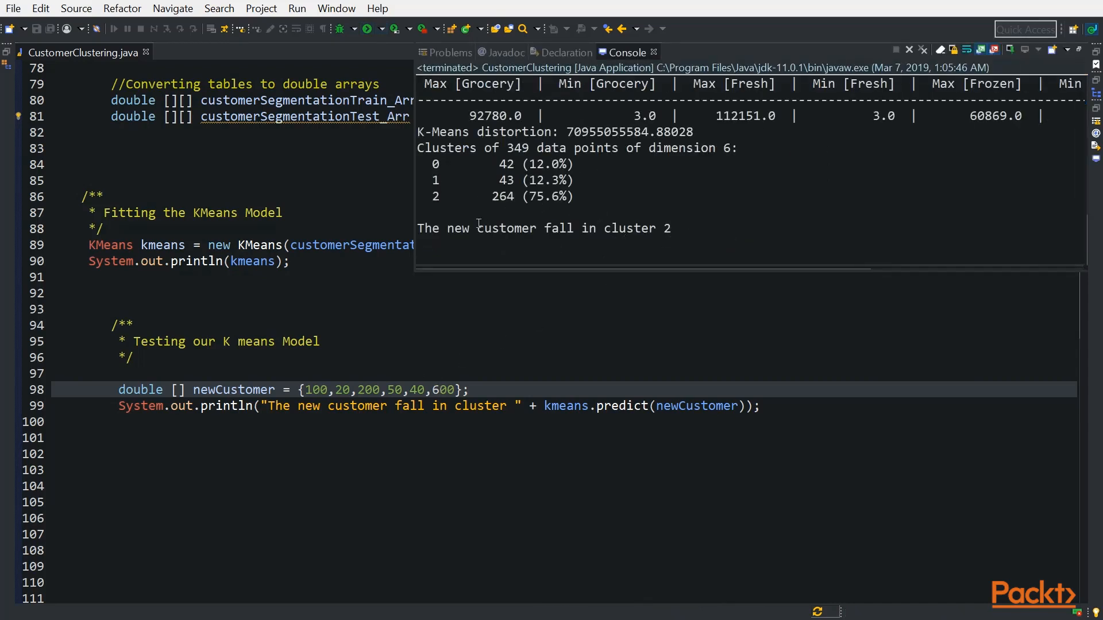
mouse_move(351, 484)
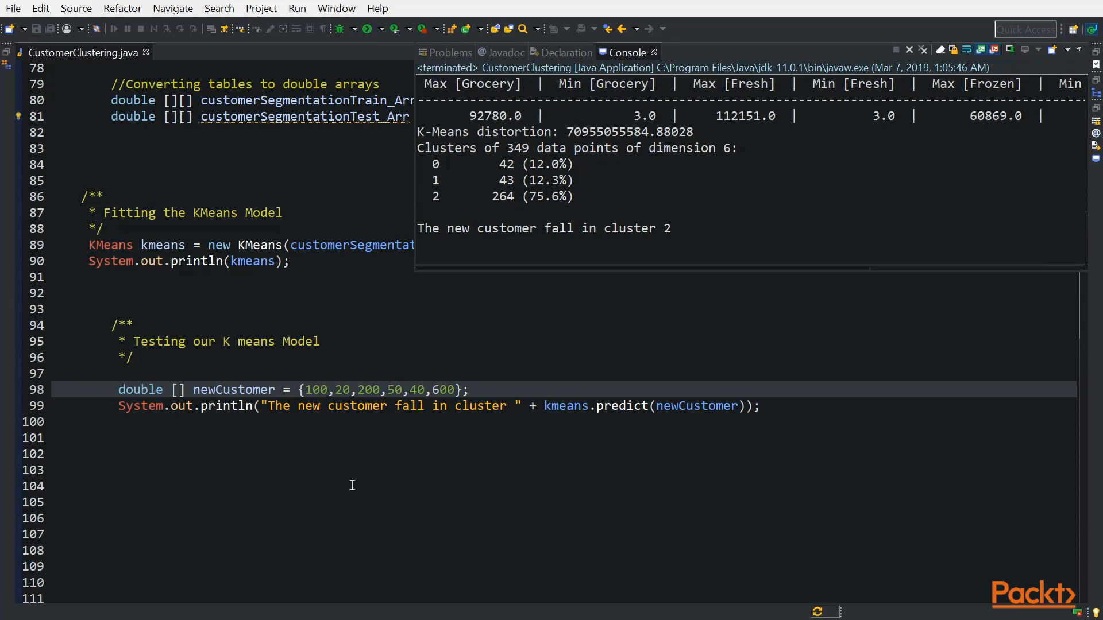
mouse_move(407, 349)
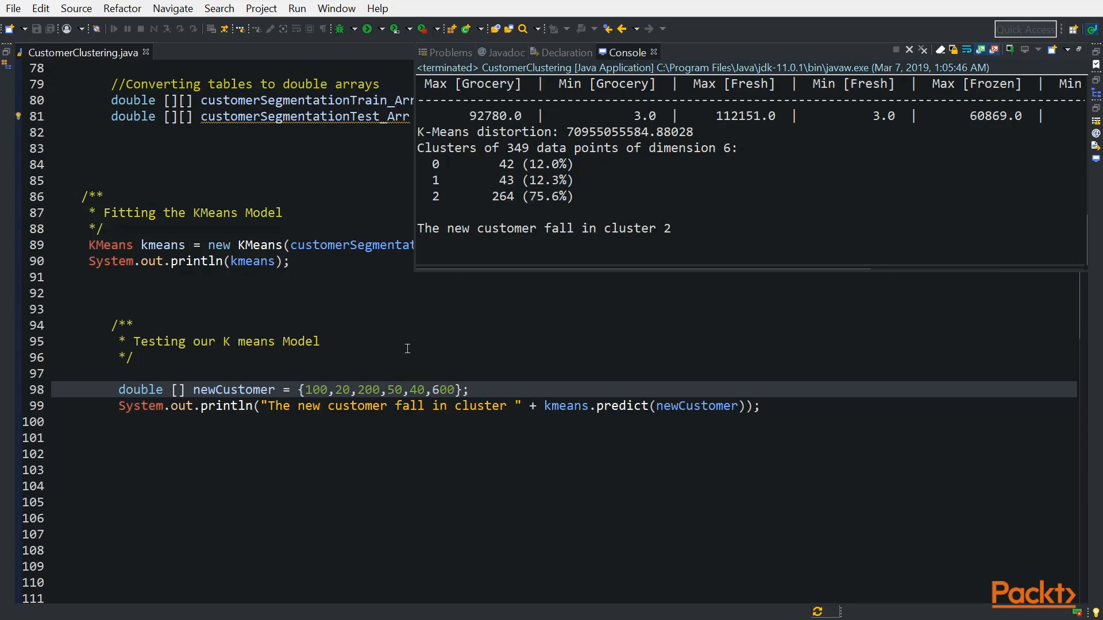
mouse_move(355, 405)
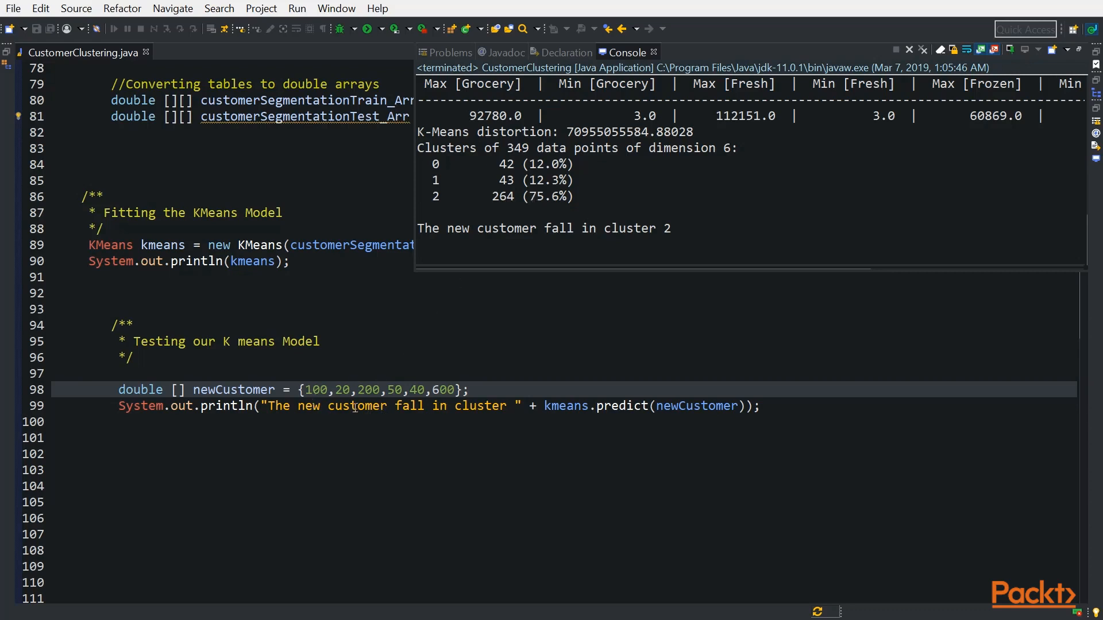